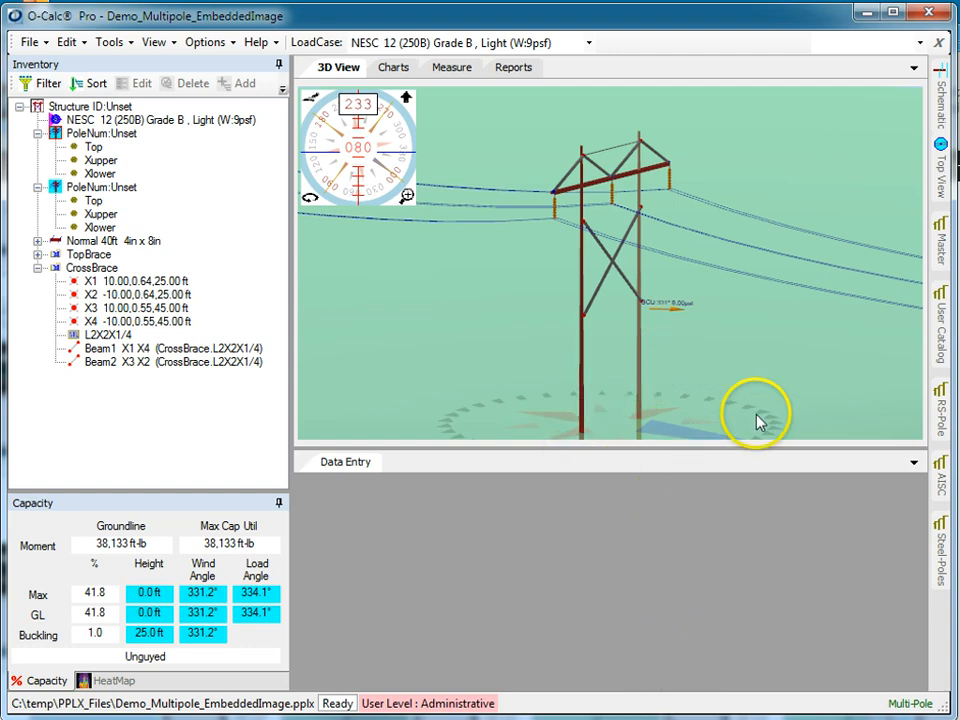
# Step: Launch MeshViewer showing the H-frame's displaced shape and node loads
pyautogui.click(120, 44)
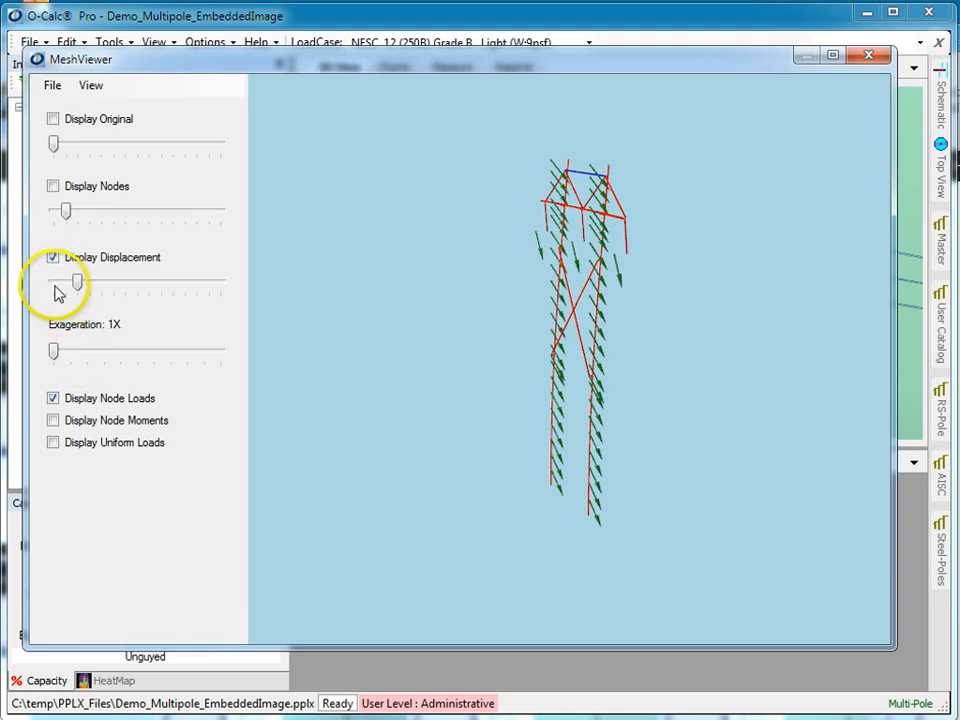
# Step: Hide node loads and overlay the original frame with a thicker displaced shape
pyautogui.click(48, 256)
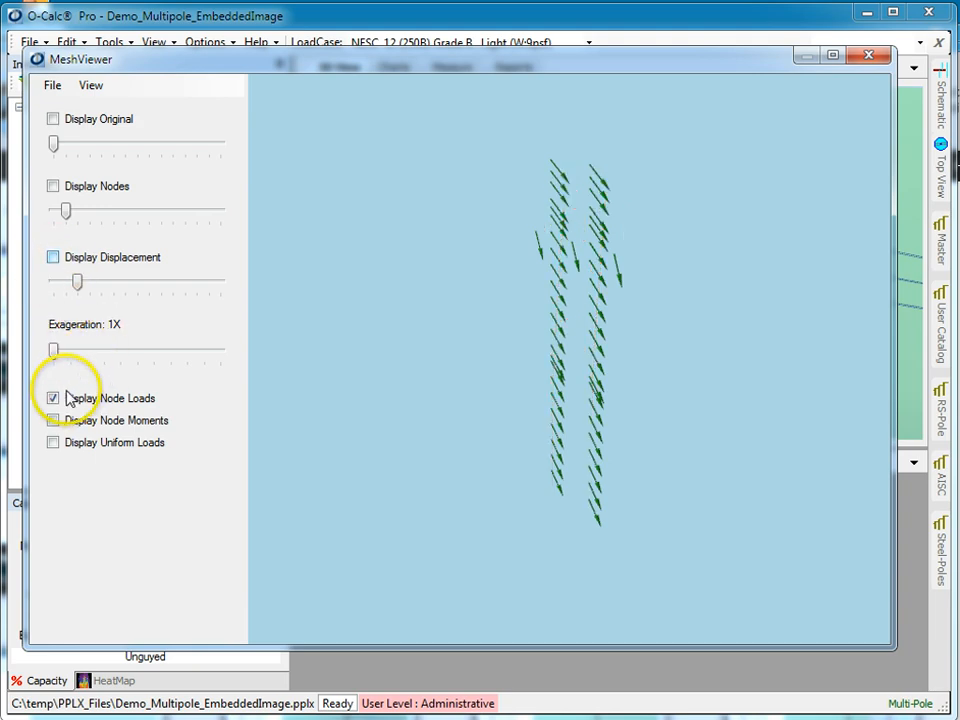
pyautogui.click(52, 398)
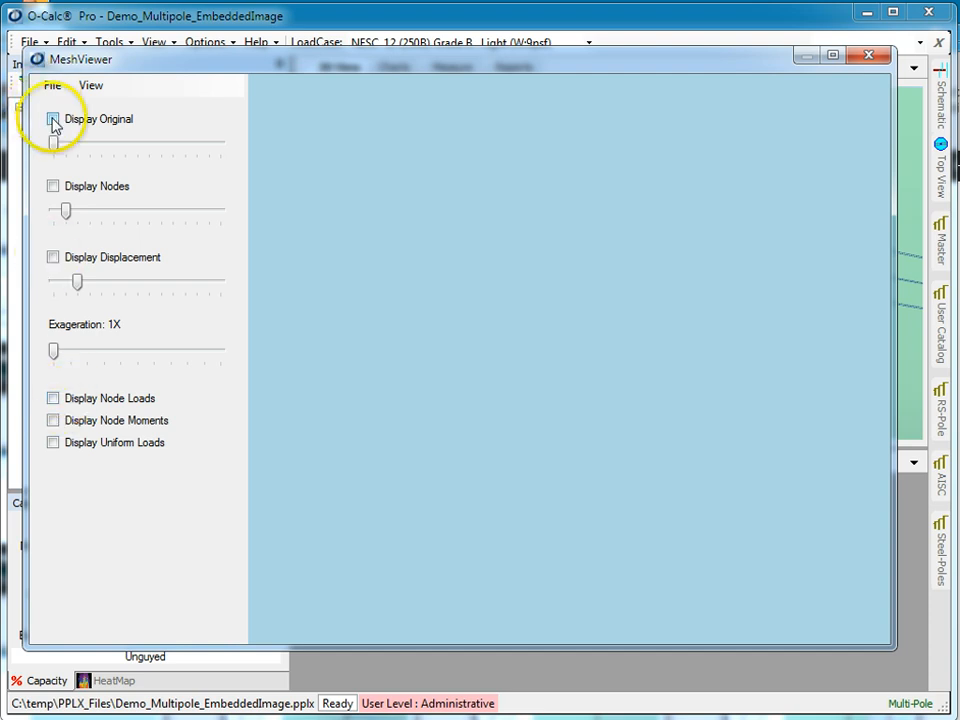
pyautogui.click(52, 120)
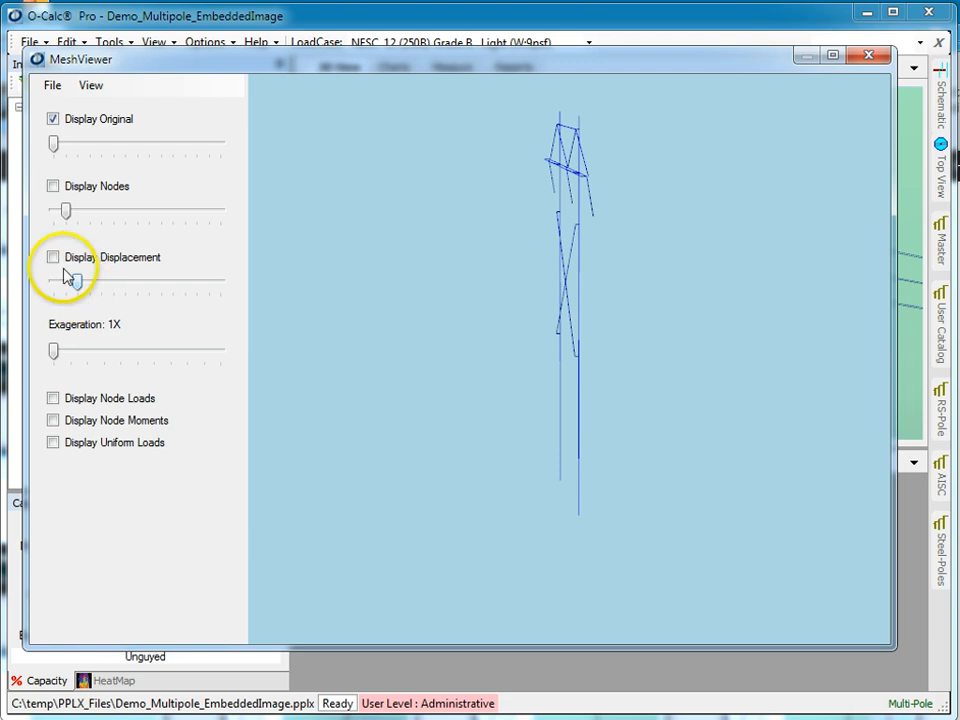
pyautogui.click(52, 256)
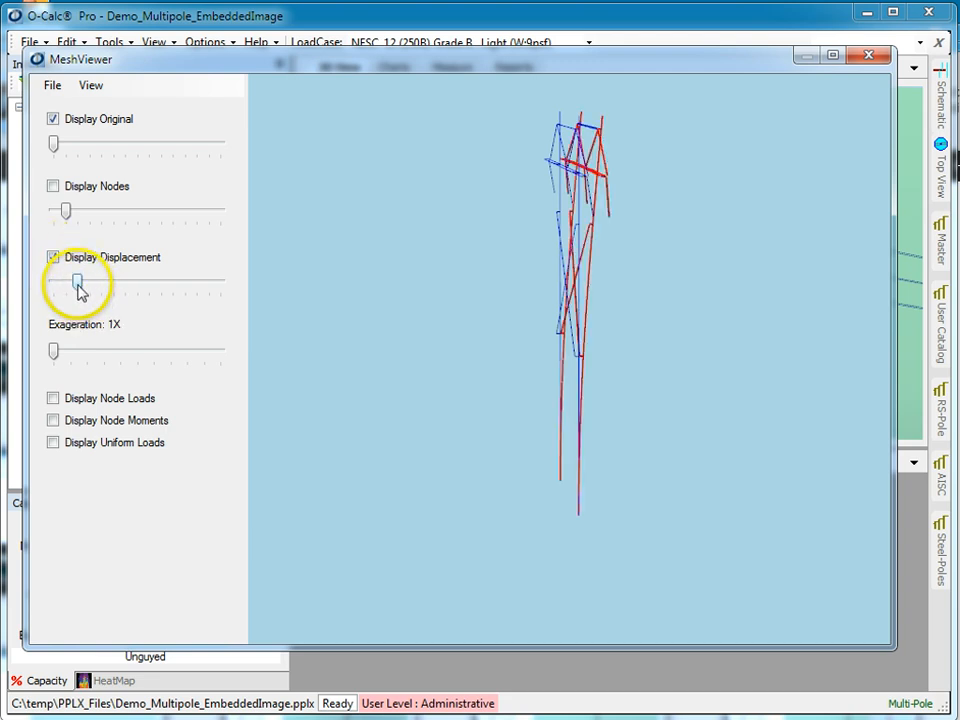
pyautogui.moveTo(78, 284); pyautogui.dragTo(148, 284)
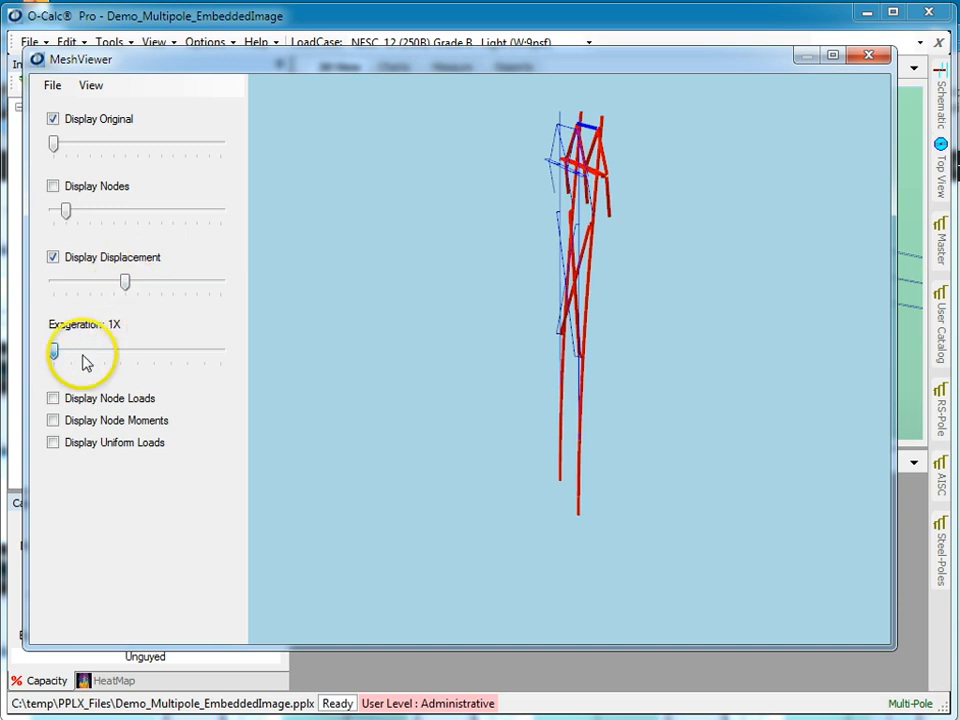
# Step: Exaggerate the displacement greatly, then step it down to 2X and back to 1X
pyautogui.moveTo(52, 352); pyautogui.dragTo(120, 352)
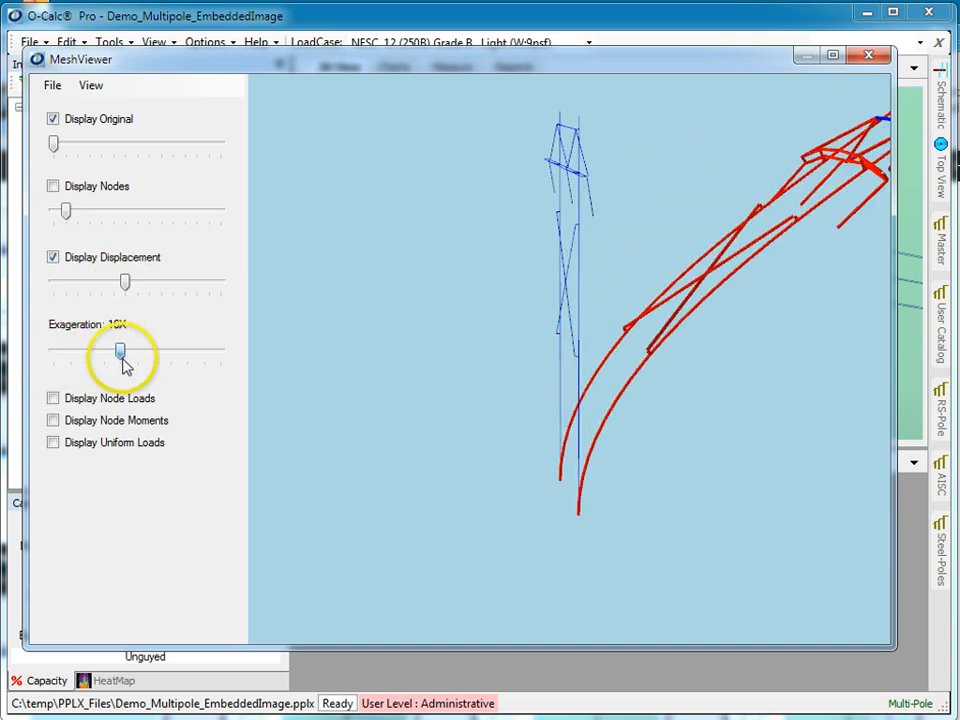
pyautogui.moveTo(120, 352); pyautogui.dragTo(70, 352)
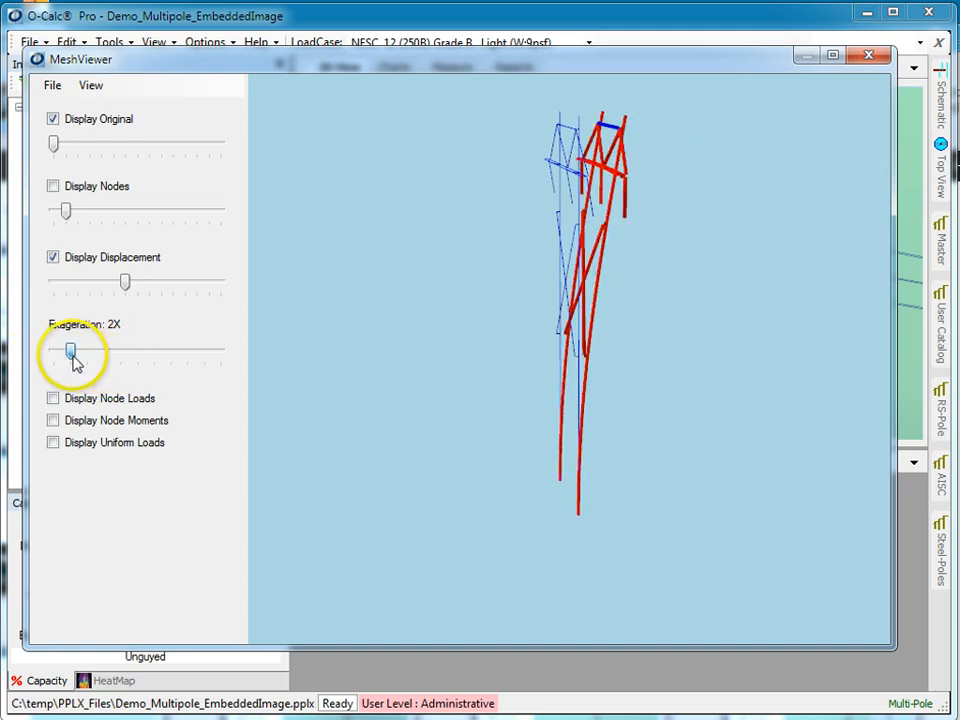
pyautogui.moveTo(70, 352); pyautogui.dragTo(52, 352)
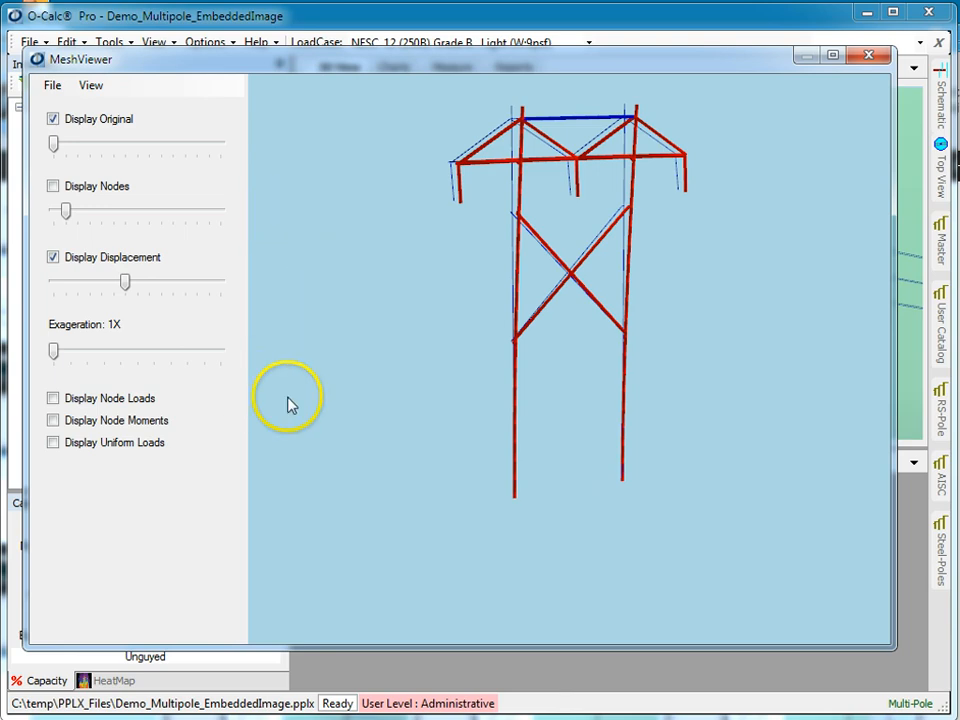
# Step: Show only the original frame with node load arrows displayed
pyautogui.click(88, 90)
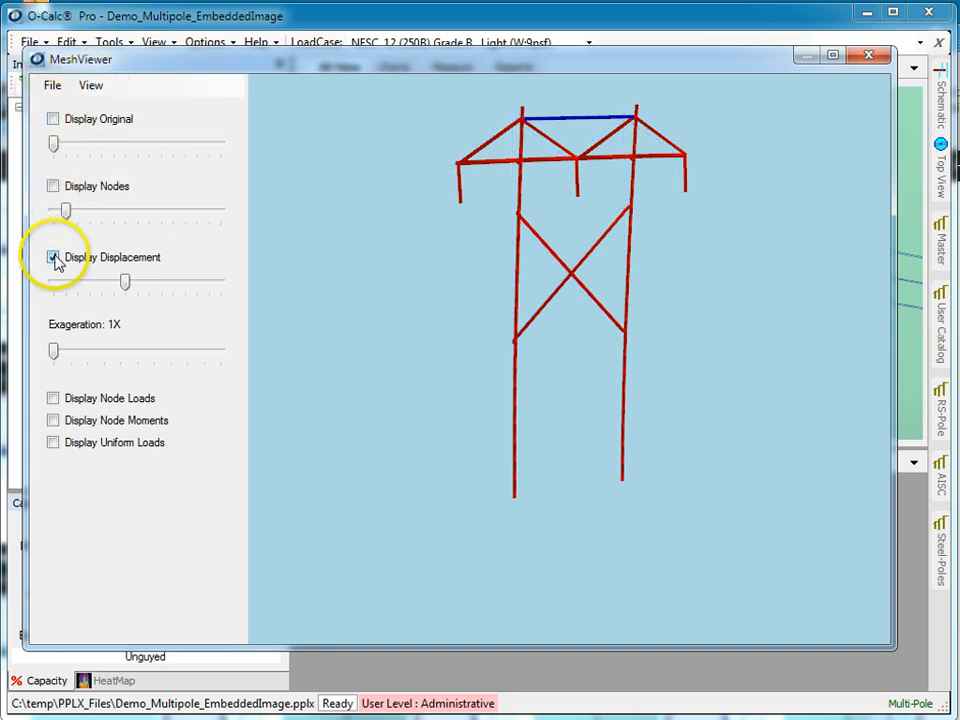
pyautogui.click(52, 118)
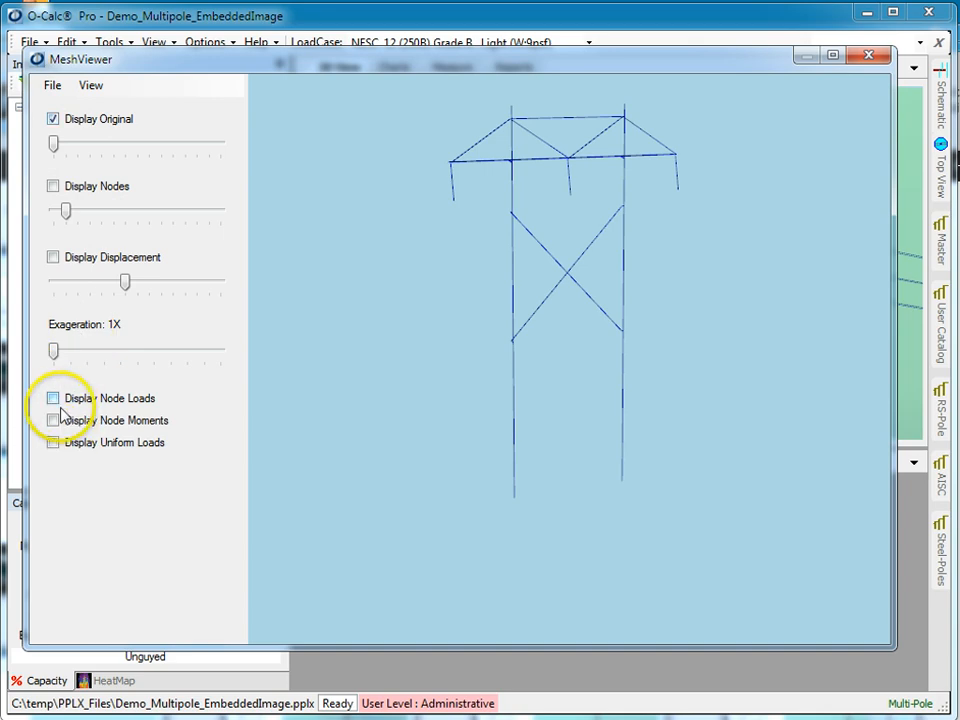
pyautogui.click(52, 398)
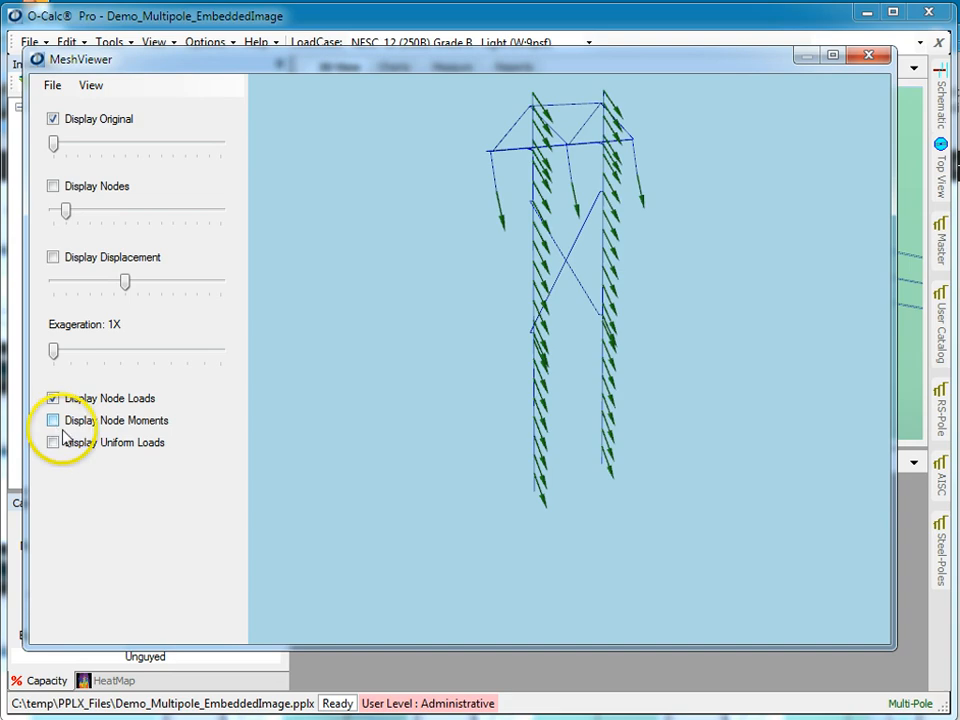
# Step: Briefly display node moments, then hide moments and node loads again
pyautogui.click(48, 420)
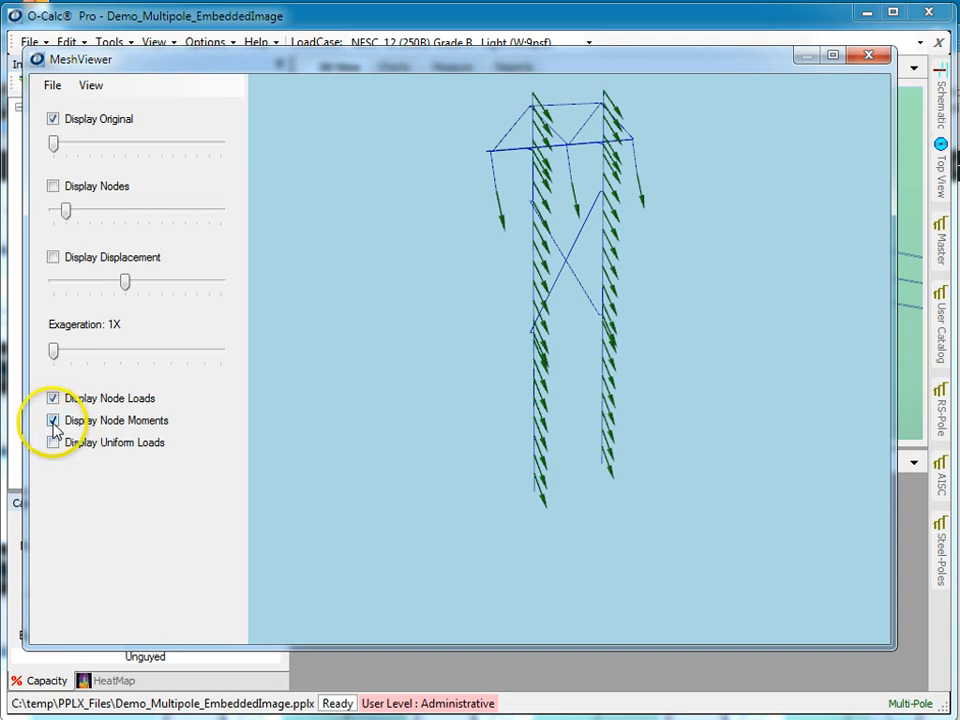
pyautogui.click(52, 420)
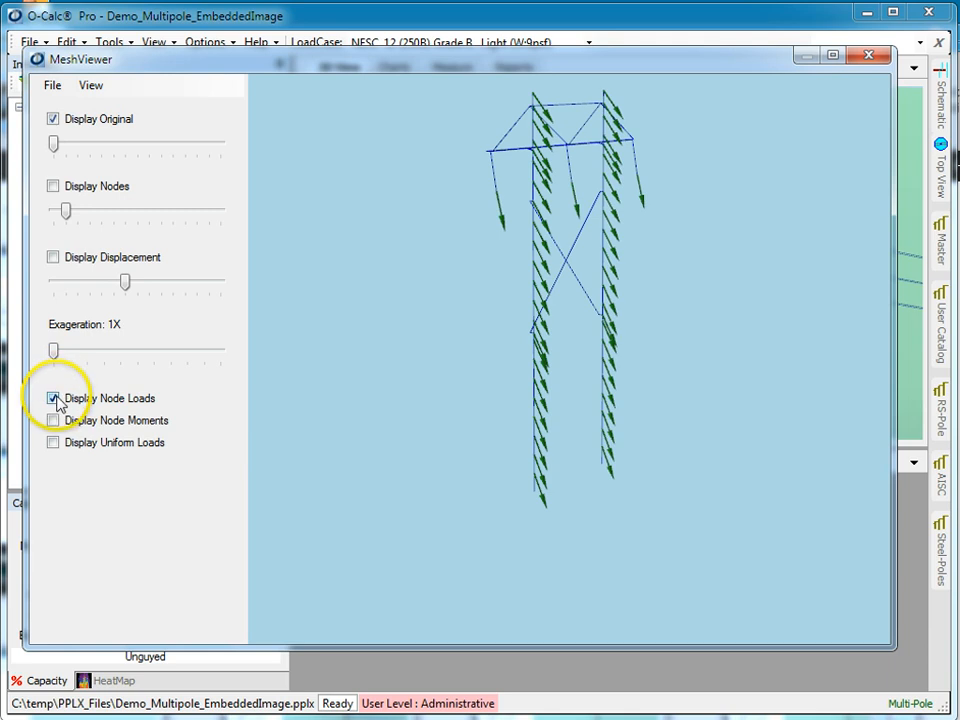
pyautogui.click(50, 84)
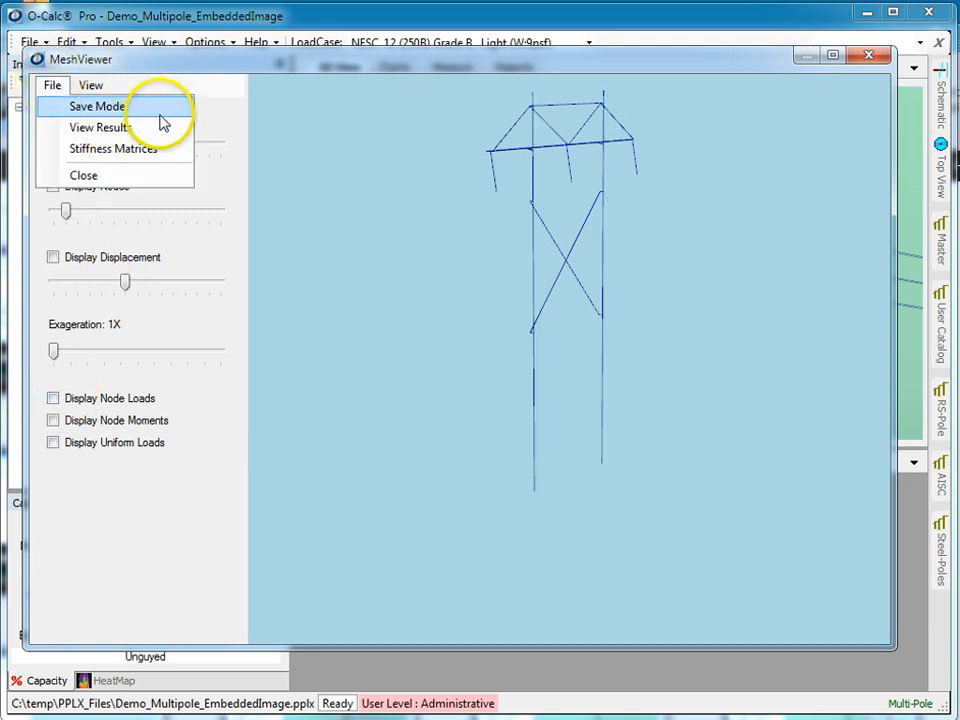
# Step: View the mesh results as Mesh.txt in Notepad, listing the 70 nodes
pyautogui.click(100, 104)
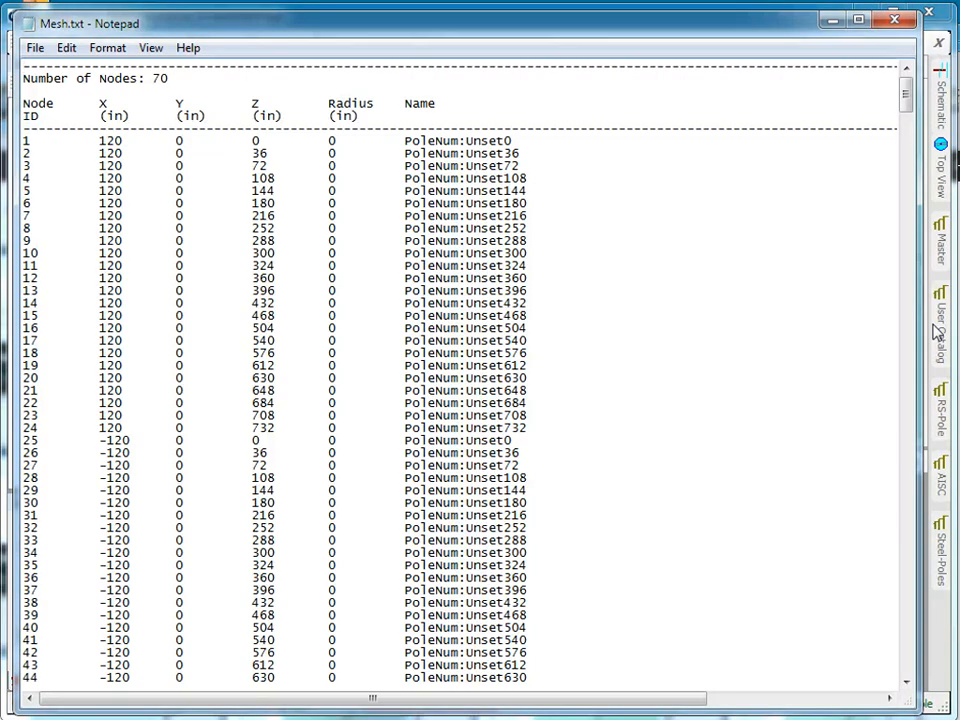
# Step: Scroll Mesh.txt through the beam near-end and far-end loads and moments tables
pyautogui.scroll(-3)
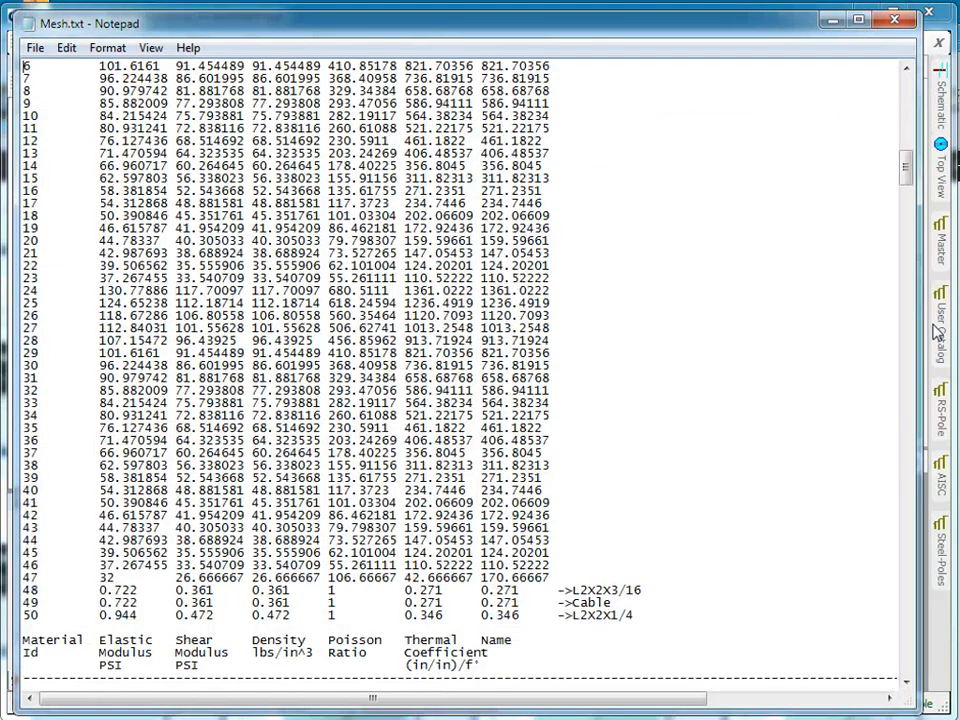
pyautogui.scroll(-3)
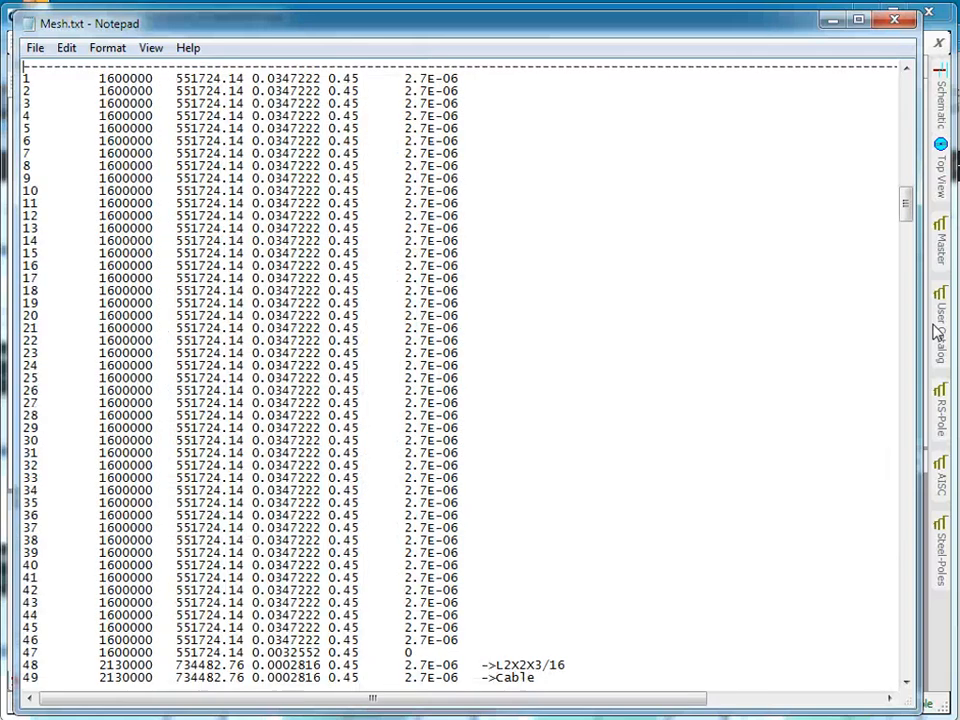
pyautogui.scroll(-3)
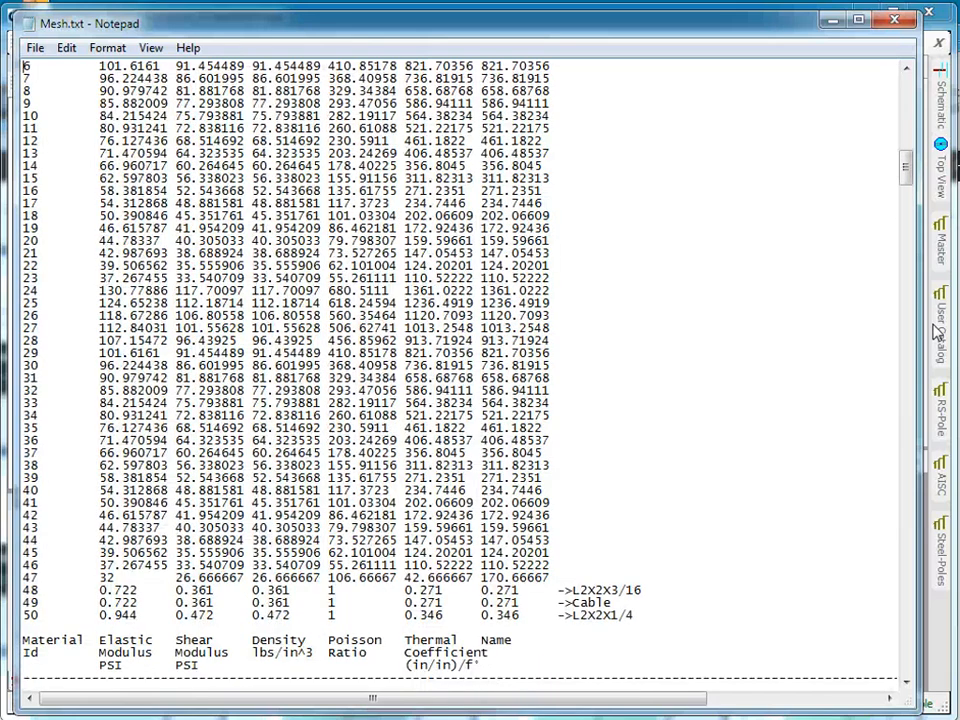
pyautogui.scroll(-3)
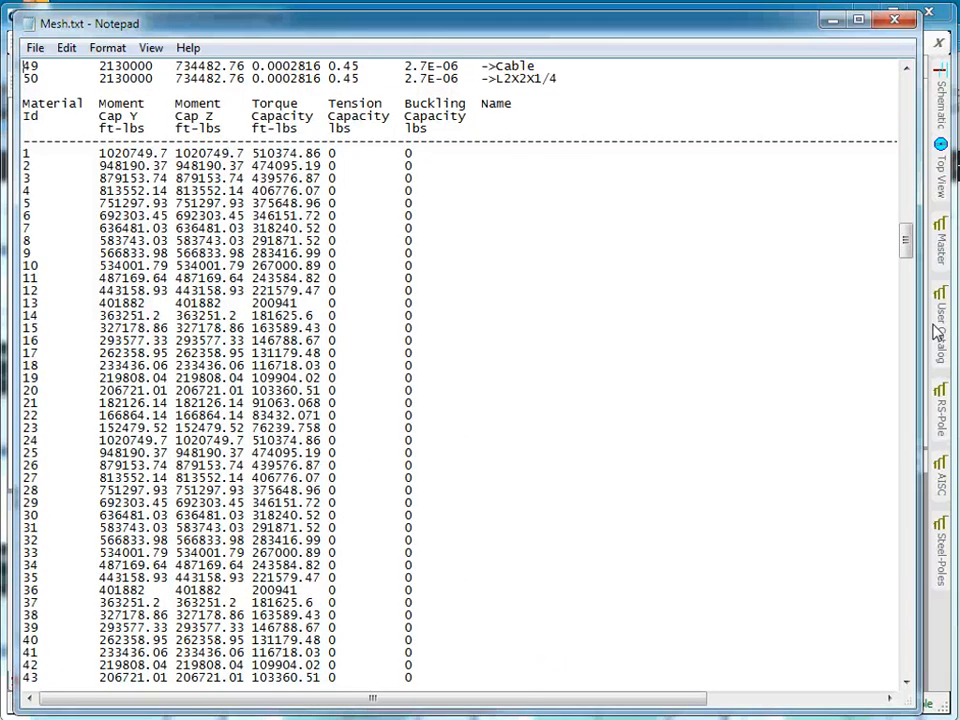
pyautogui.scroll(-3)
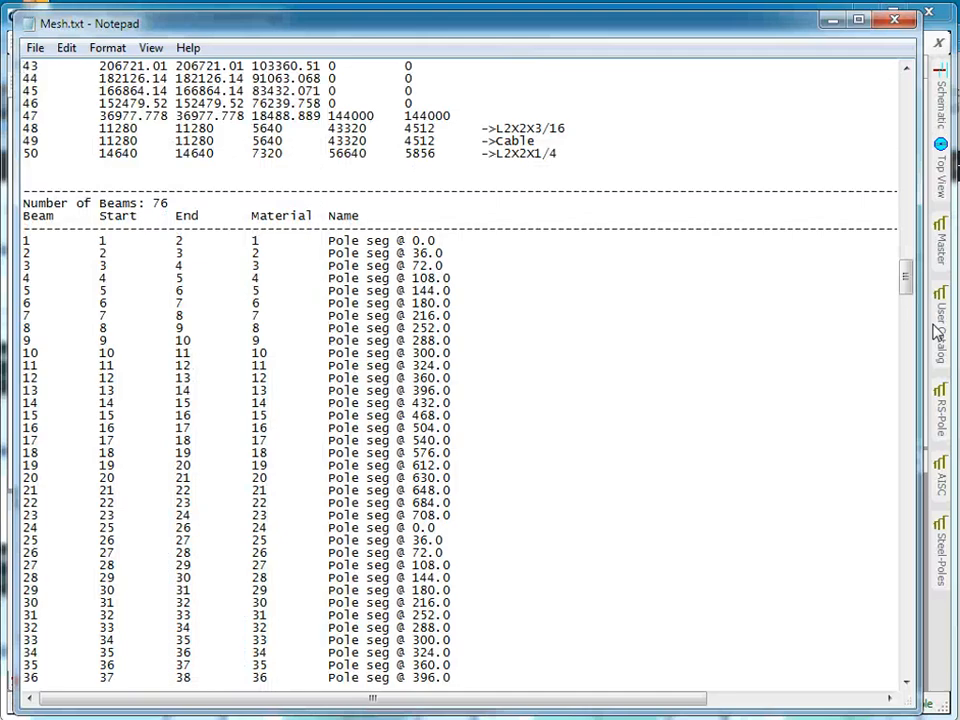
pyautogui.scroll(-3)
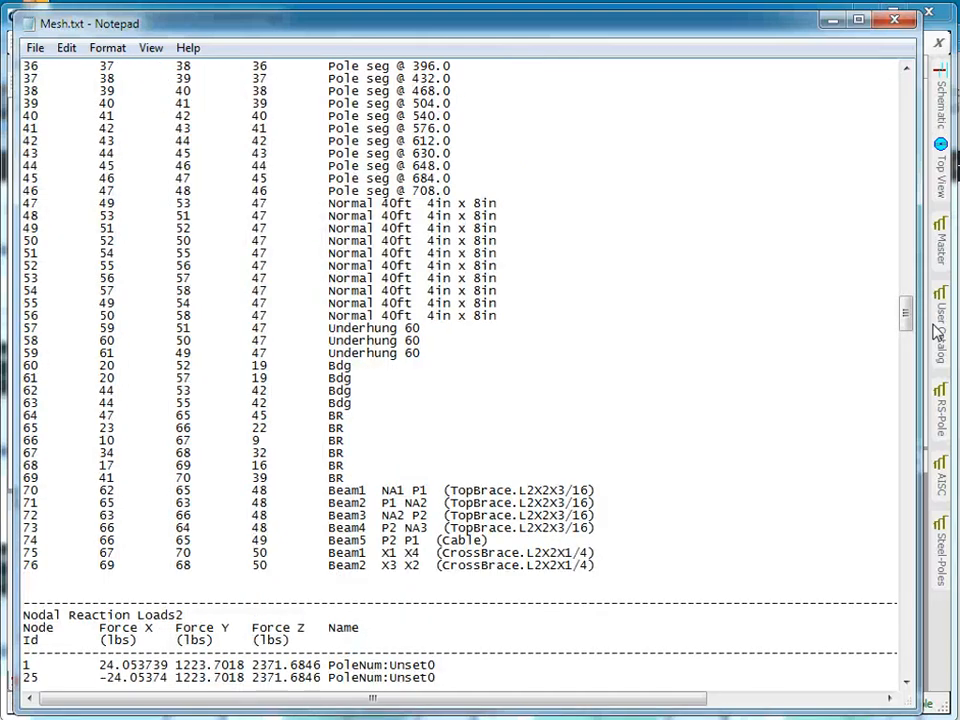
pyautogui.scroll(-3)
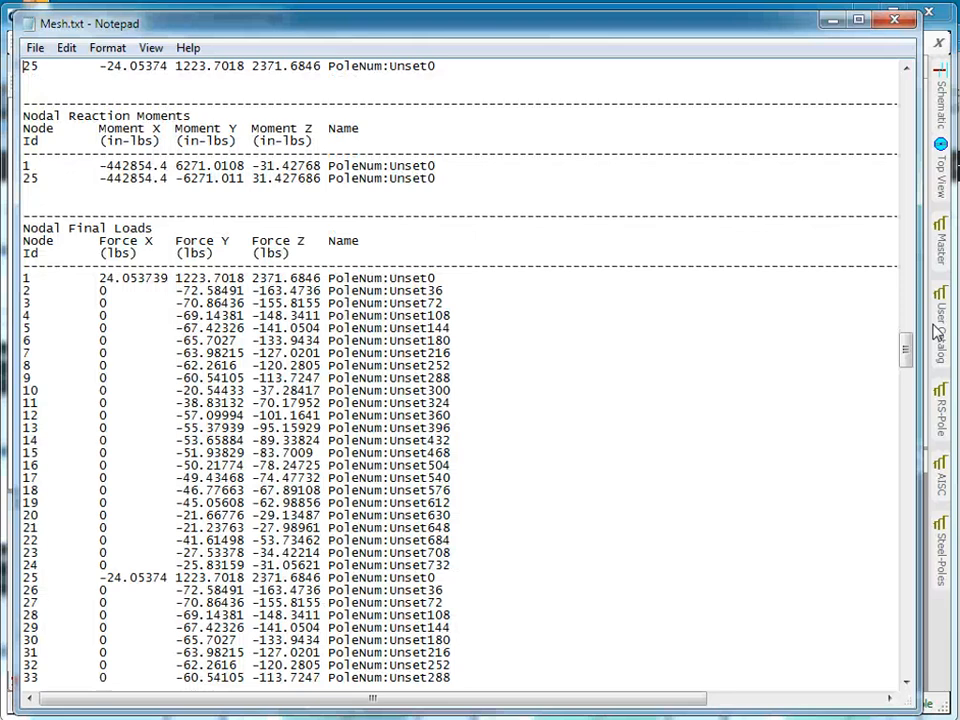
pyautogui.scroll(-3)
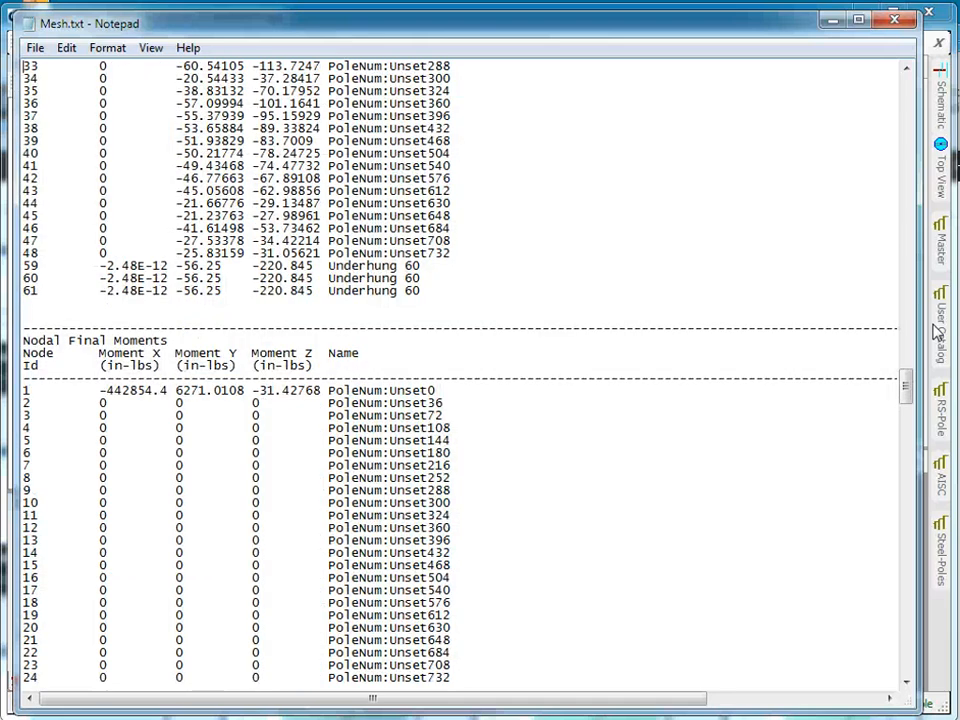
pyautogui.scroll(-3)
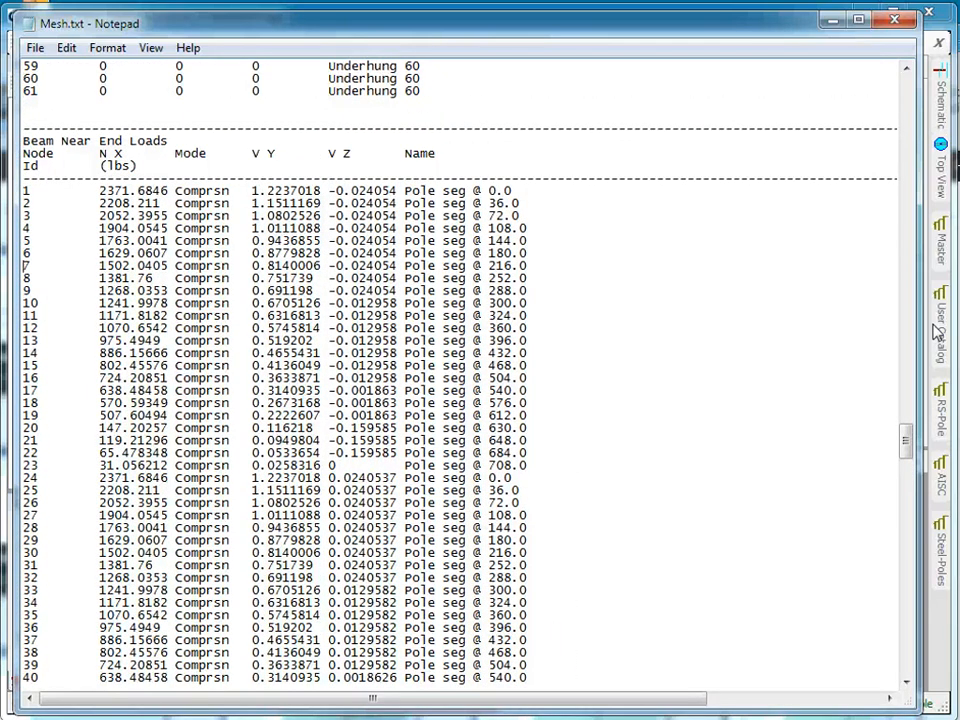
pyautogui.scroll(-3)
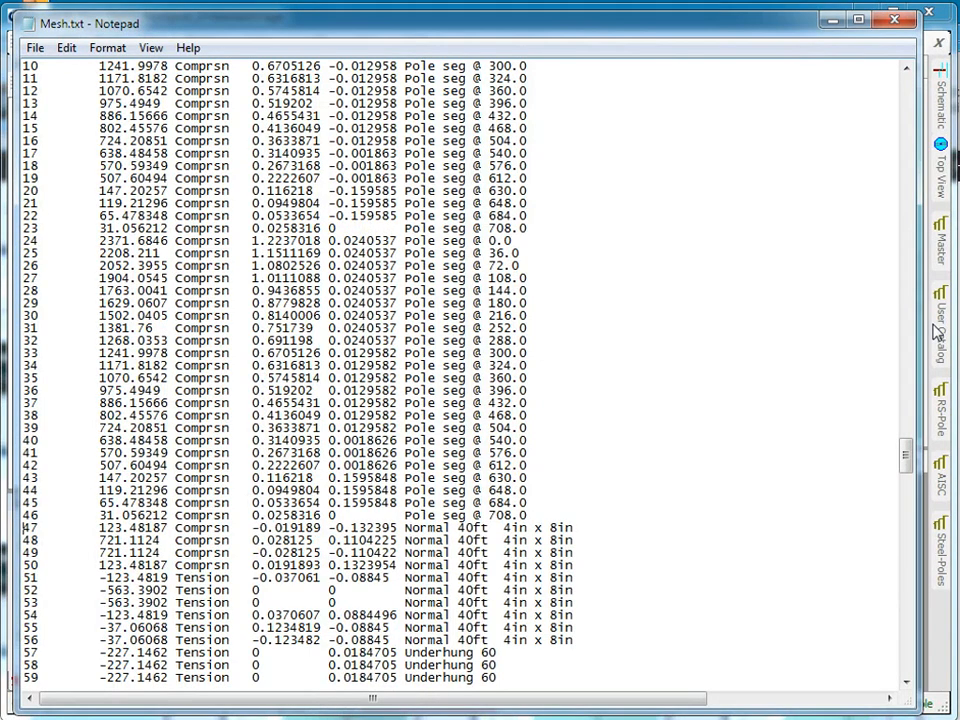
pyautogui.scroll(-3)
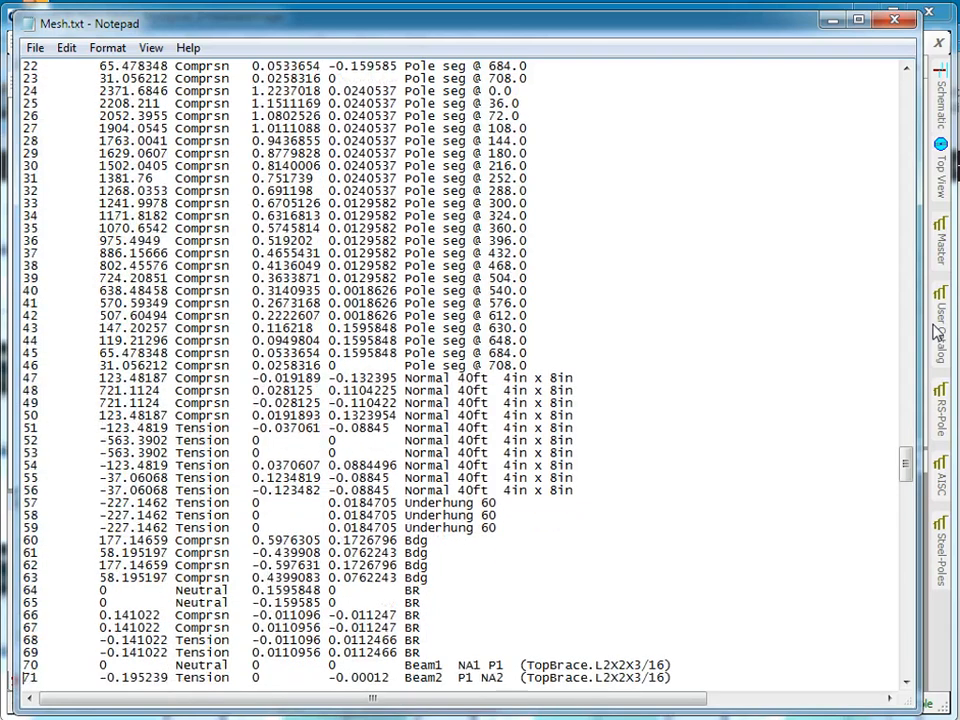
pyautogui.scroll(-3)
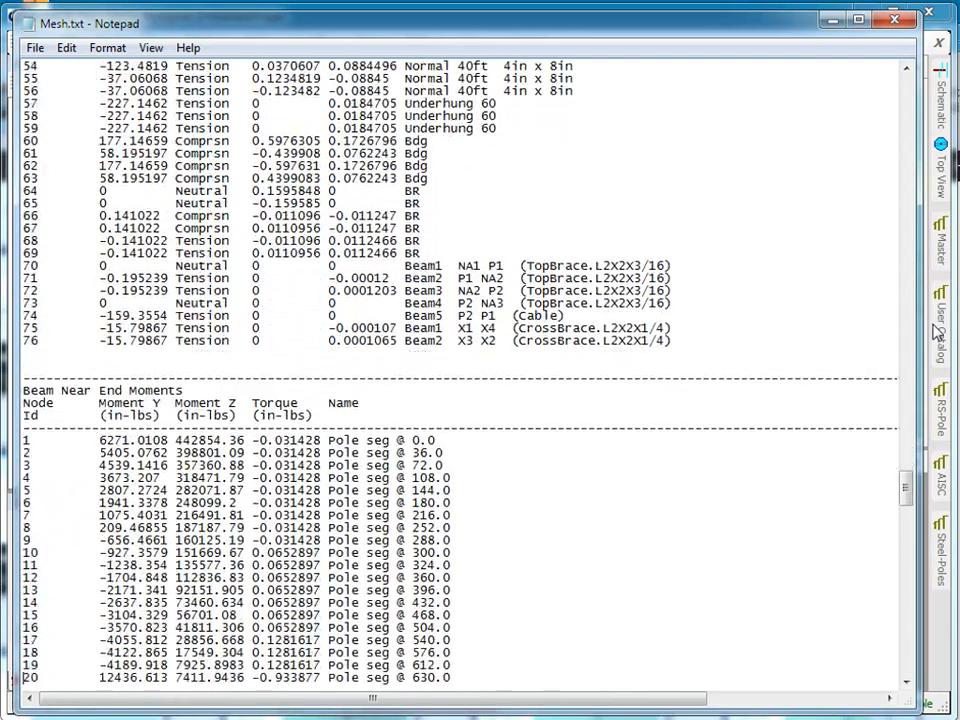
pyautogui.scroll(-3)
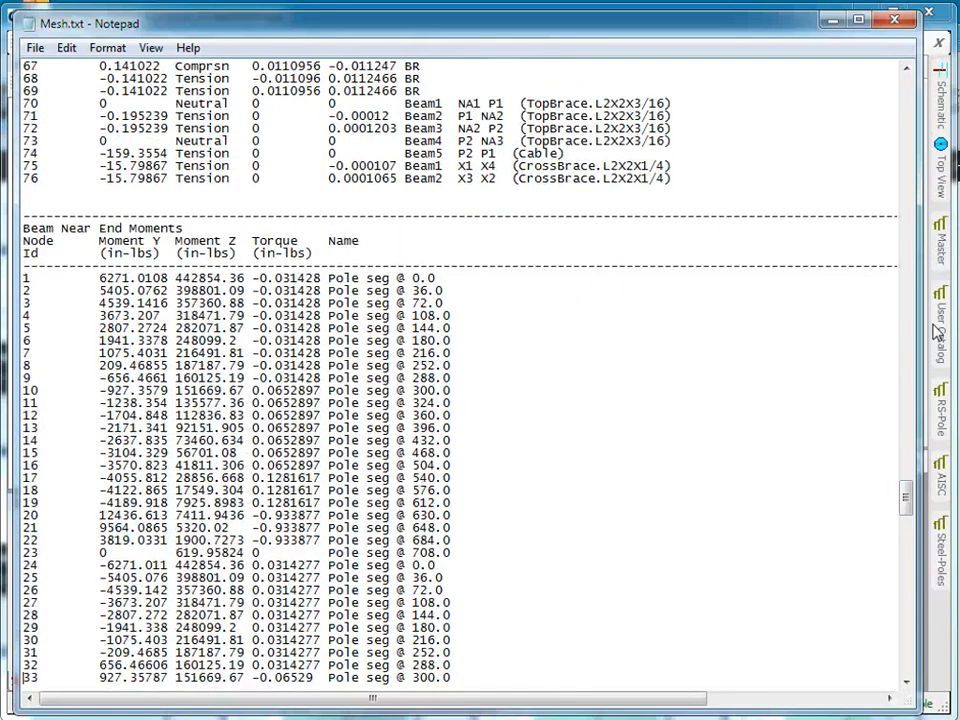
pyautogui.scroll(-3)
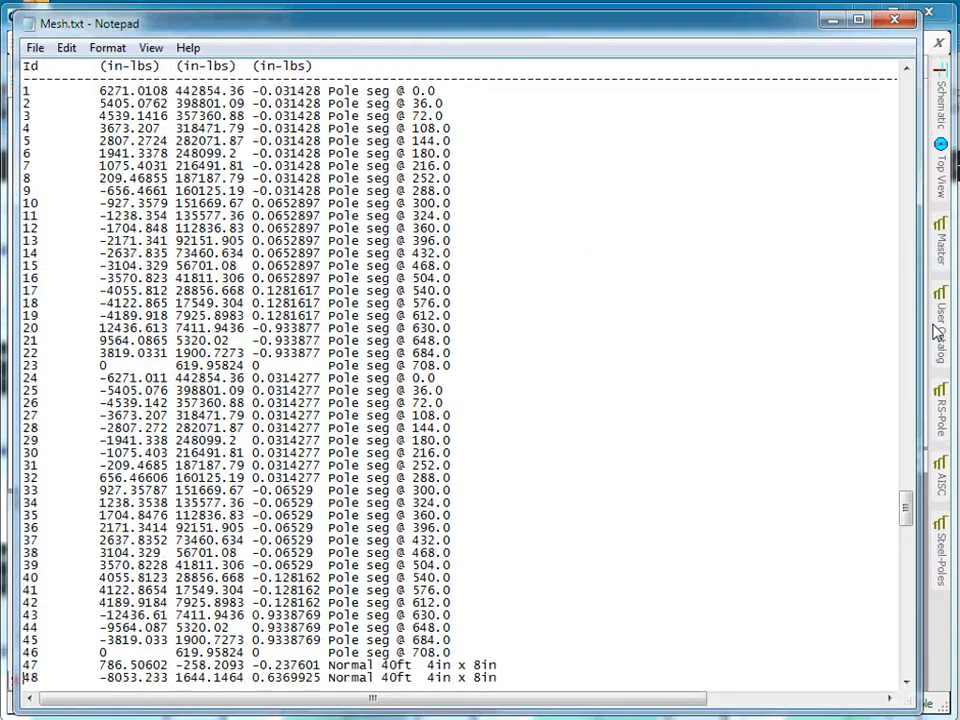
pyautogui.scroll(-3)
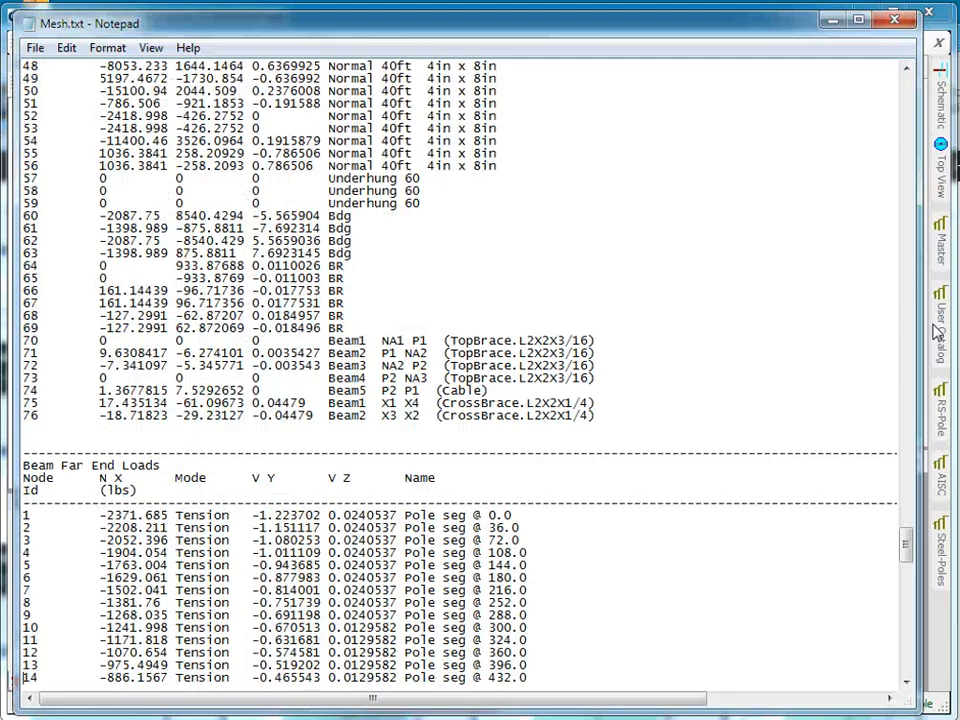
pyautogui.scroll(-3)
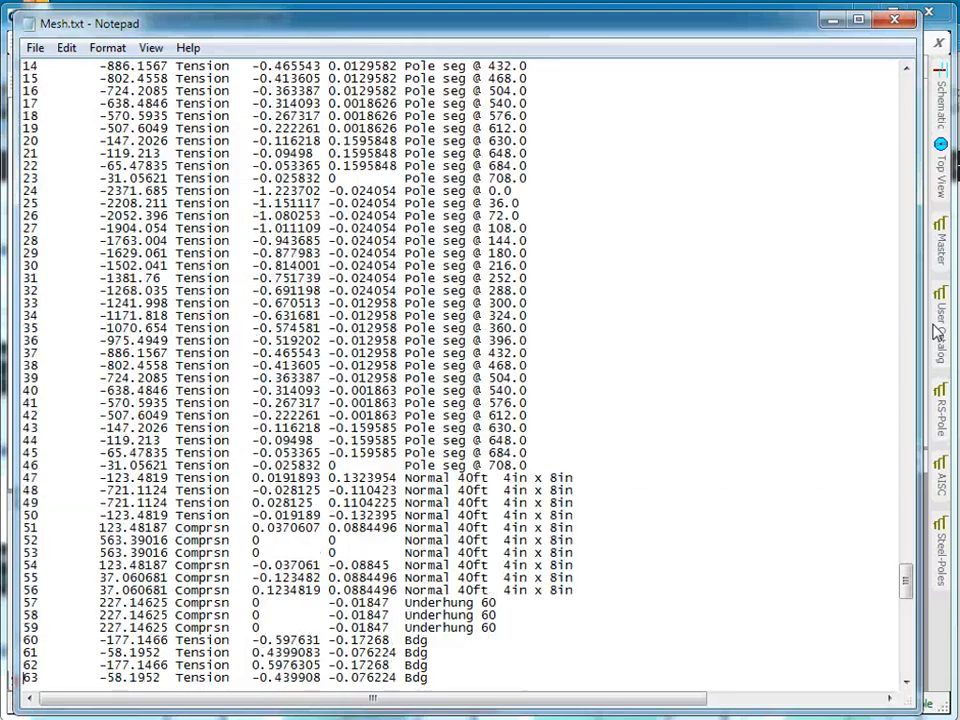
pyautogui.scroll(-3)
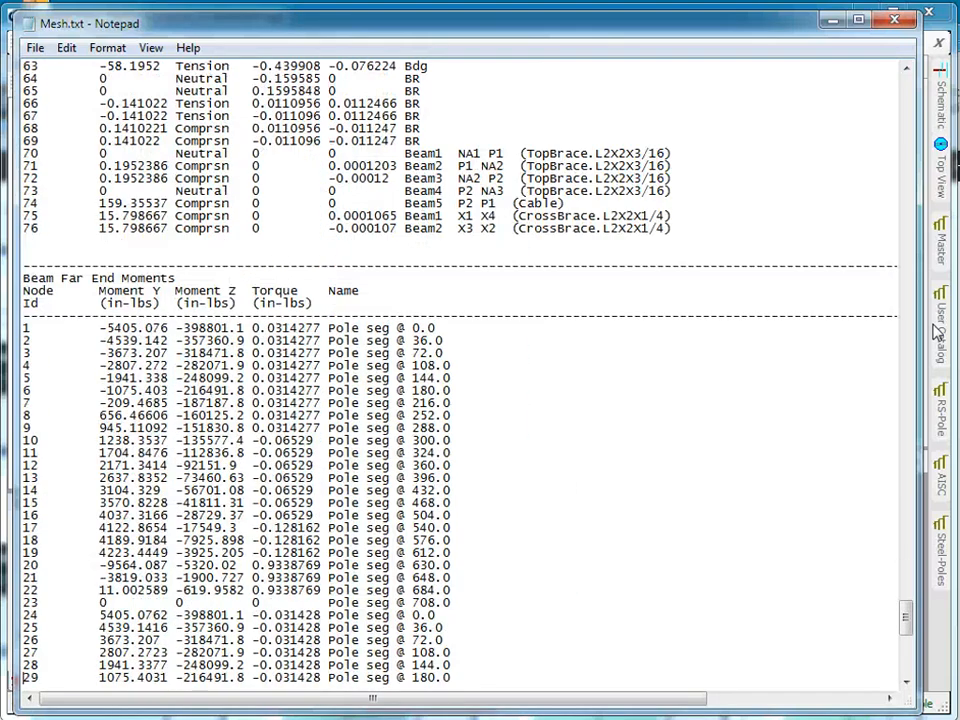
pyautogui.scroll(-3)
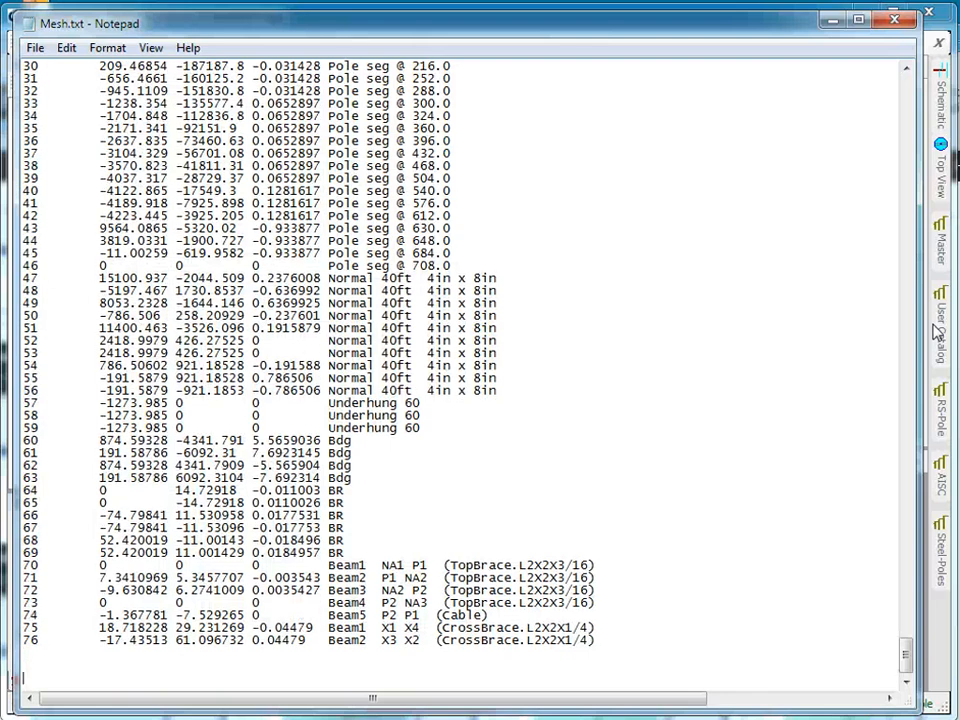
pyautogui.moveTo(656, 390)
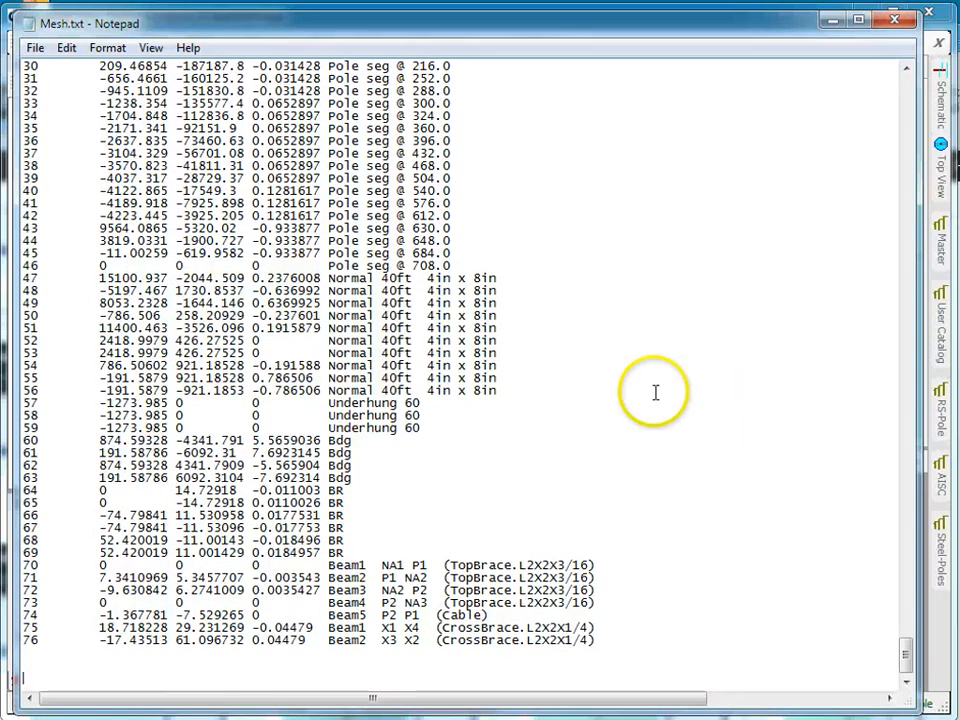
pyautogui.moveTo(96, 304)
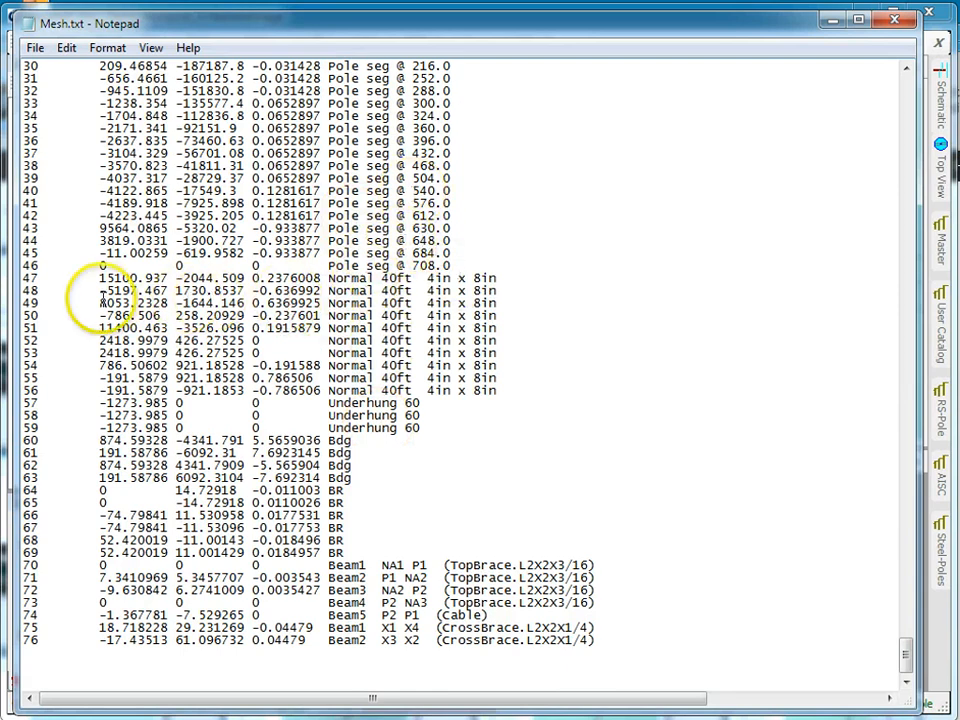
pyautogui.moveTo(392, 452)
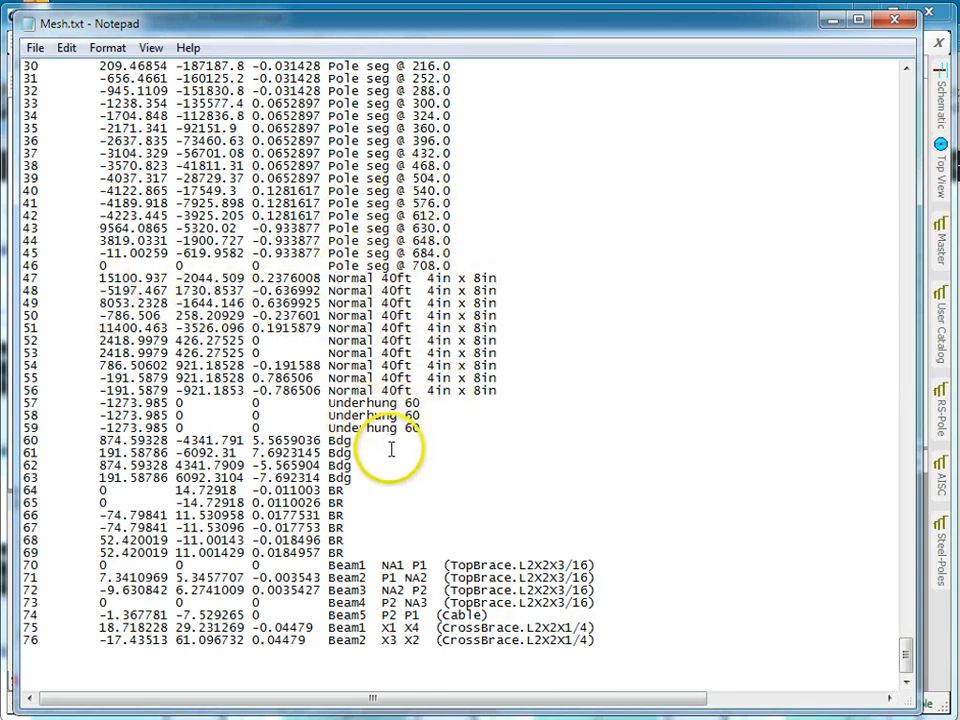
pyautogui.moveTo(880, 588)
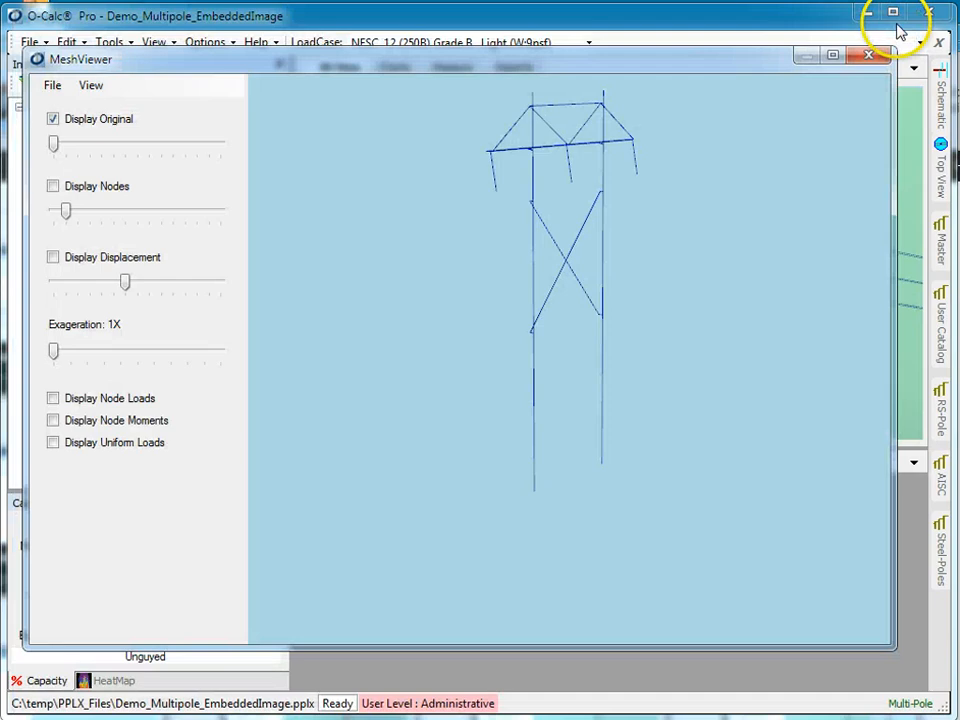
pyautogui.moveTo(868, 58)
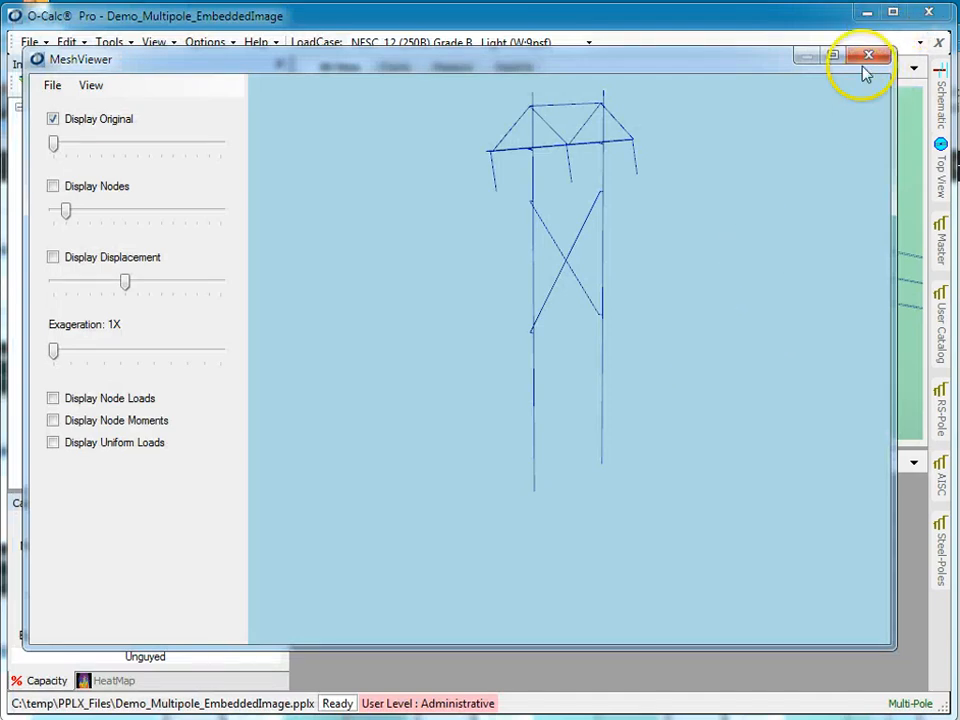
# Step: Close MeshViewer and return to the 3D view of the H-frame
pyautogui.click(864, 56)
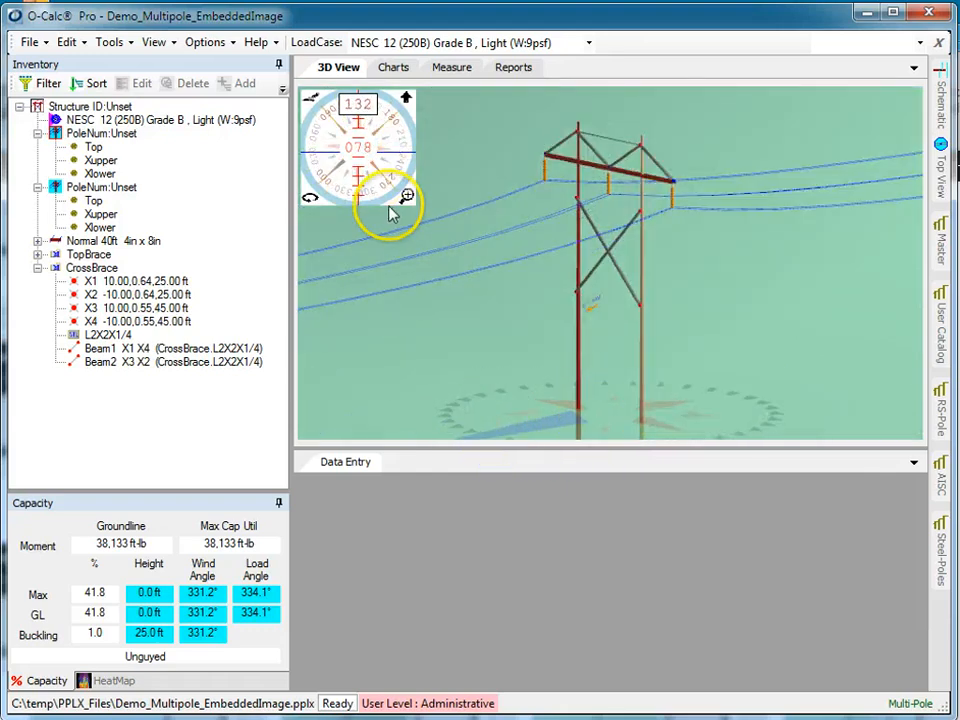
# Step: Create the node-beam model from the H-frame via Tools > Finite Element Model
pyautogui.click(108, 44)
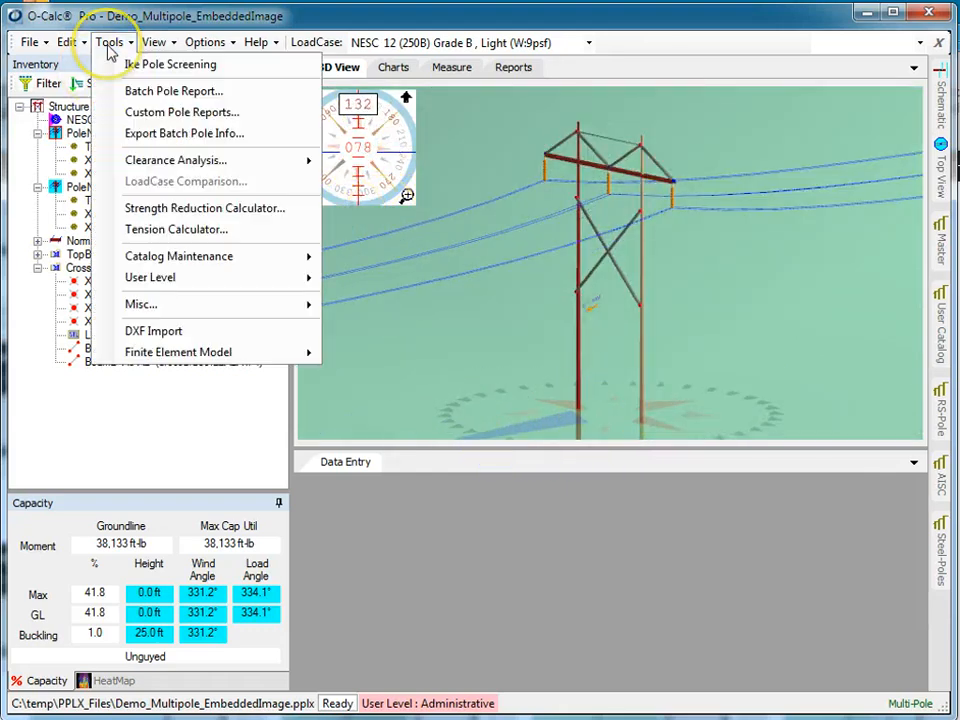
pyautogui.moveTo(178, 352)
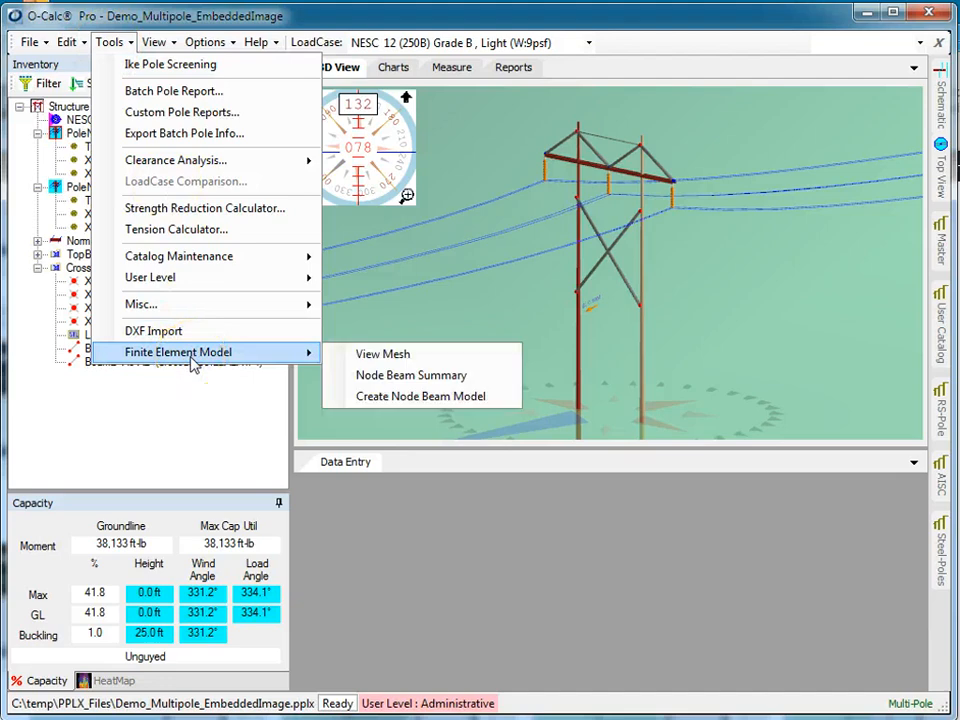
pyautogui.moveTo(430, 396)
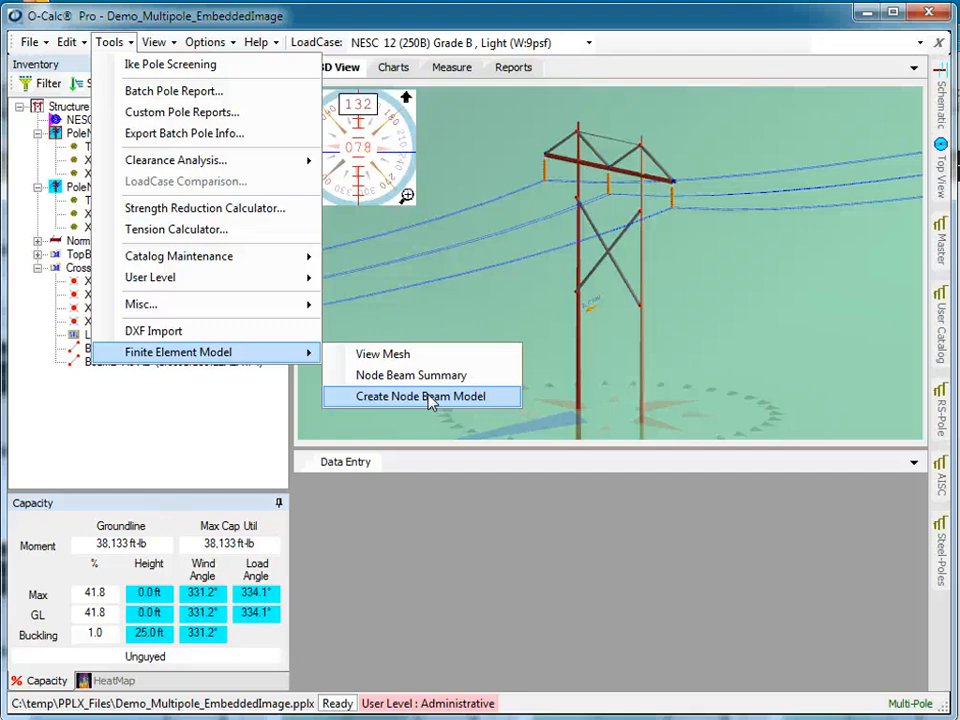
pyautogui.click(420, 396)
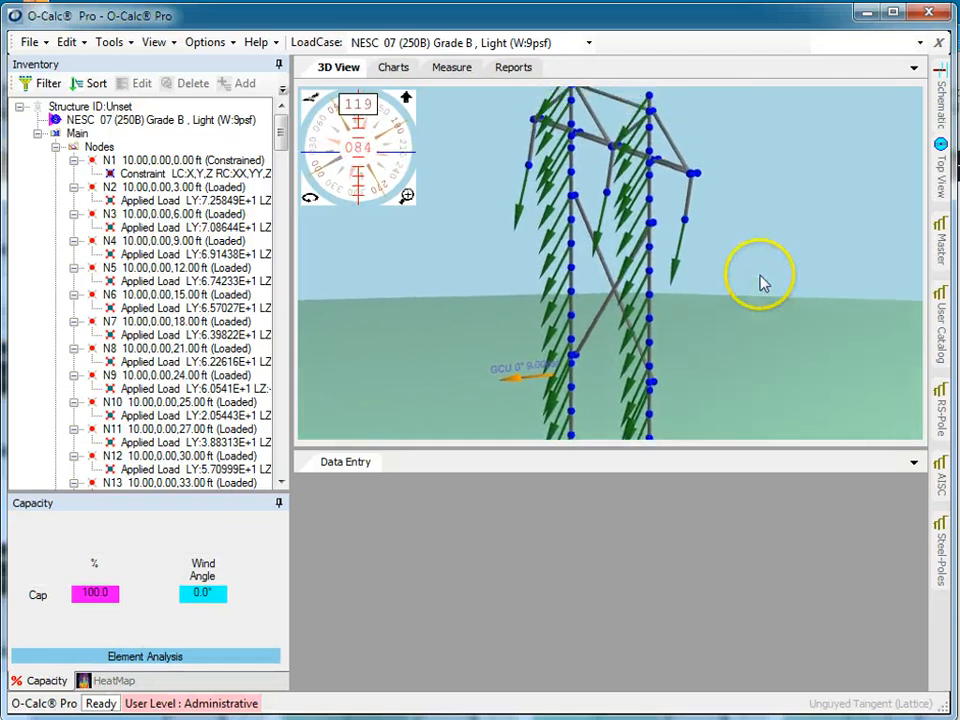
# Step: Face the frame head-on and delete cross-brace beam B76, leaving one diagonal
pyautogui.moveTo(760, 280); pyautogui.dragTo(444, 384)
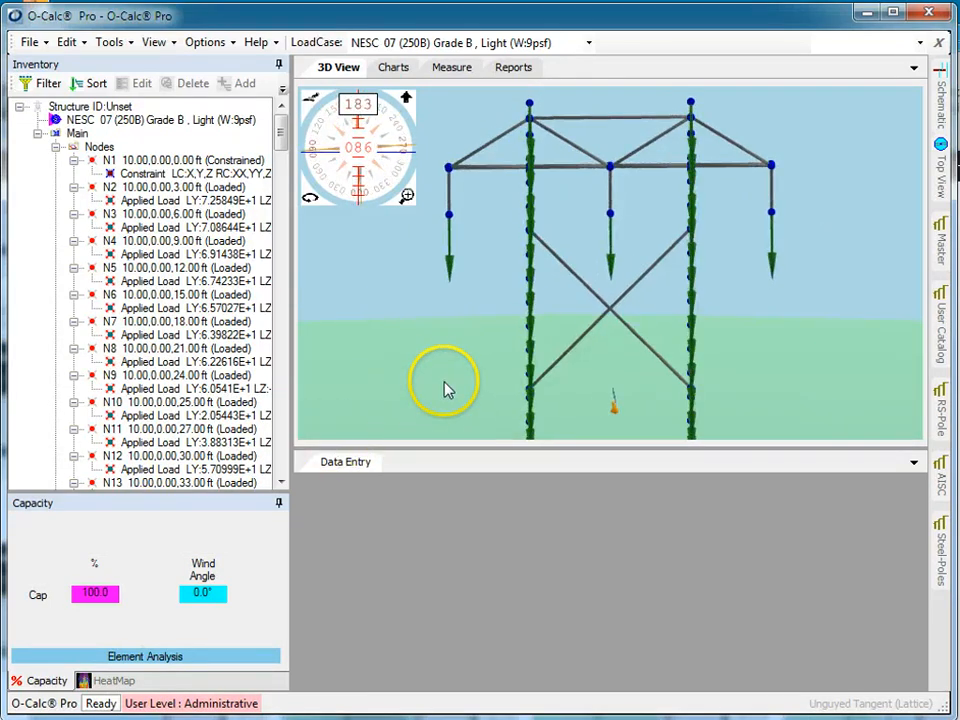
pyautogui.moveTo(444, 388); pyautogui.dragTo(544, 404)
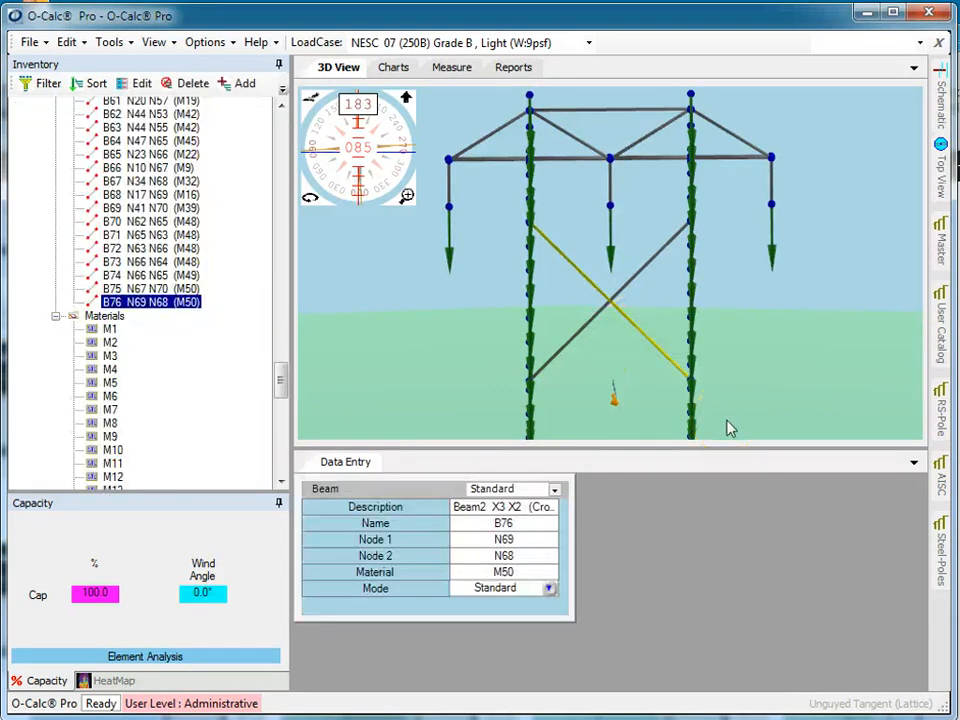
pyautogui.click(178, 82)
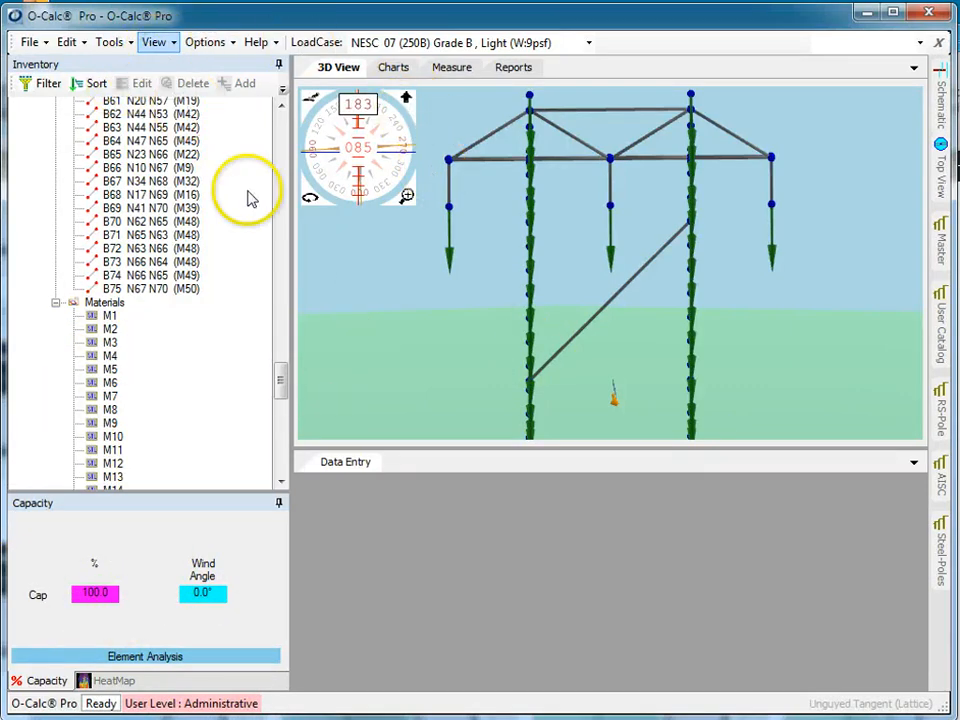
pyautogui.moveTo(44, 52)
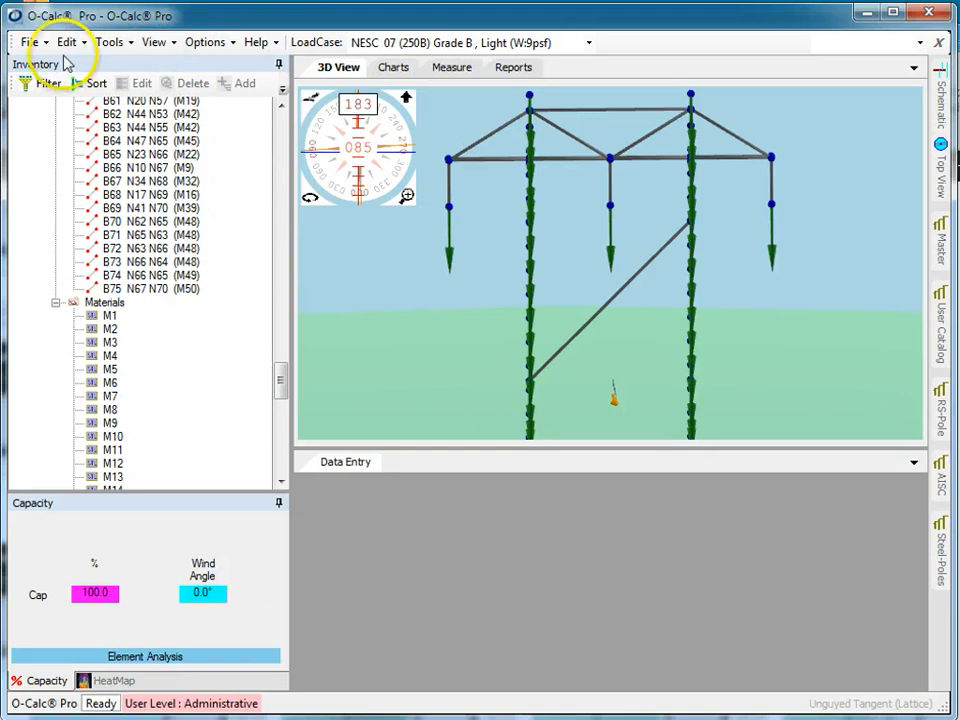
pyautogui.click(110, 42)
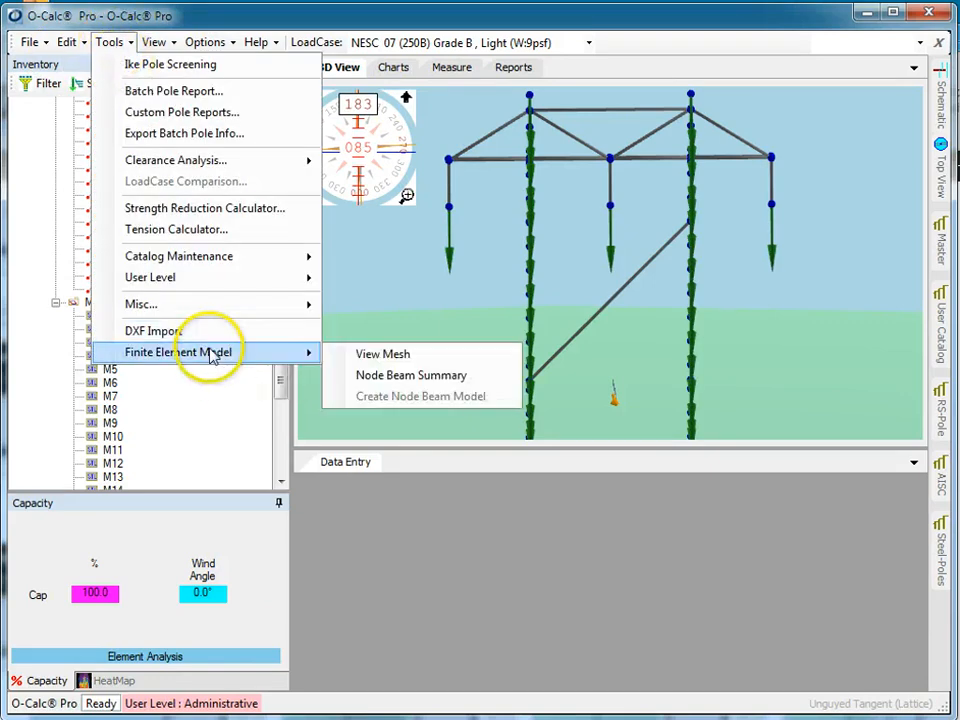
pyautogui.click(382, 352)
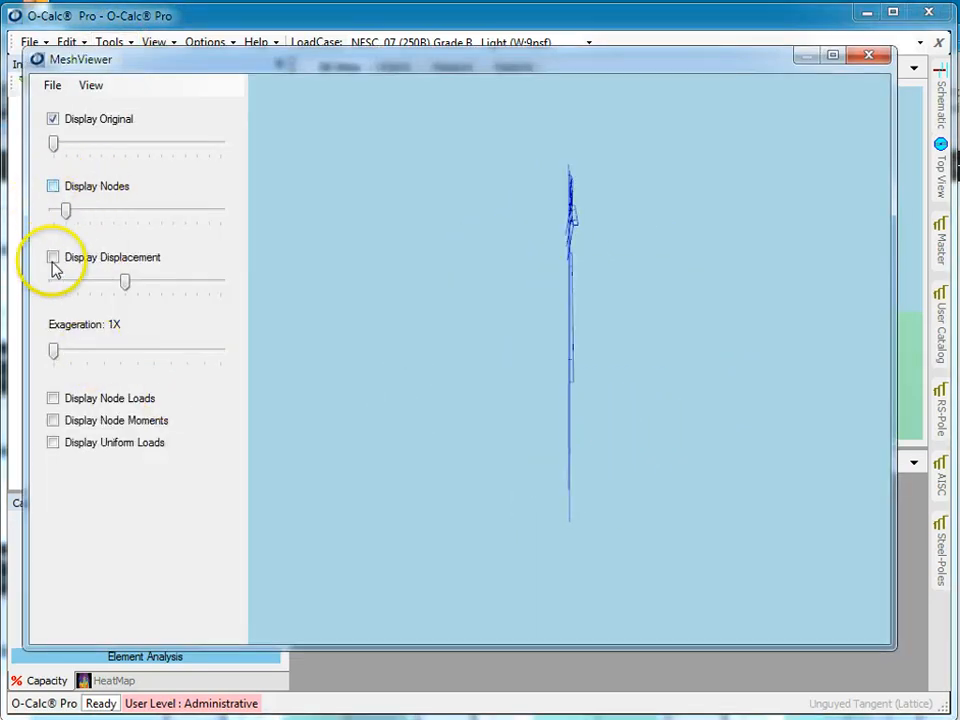
pyautogui.click(52, 256)
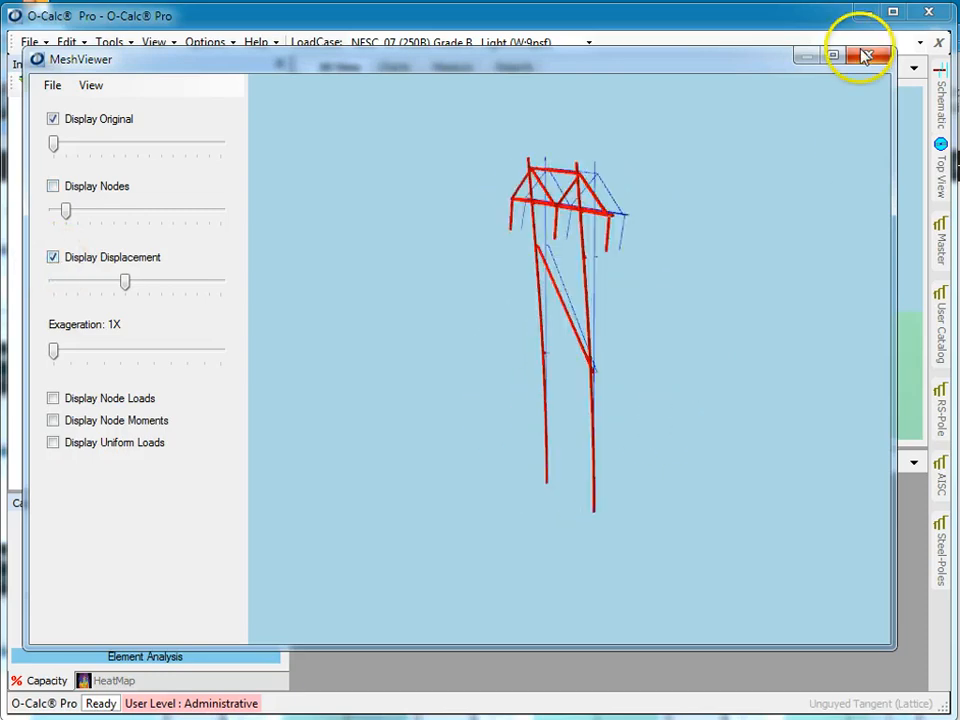
pyautogui.click(864, 52)
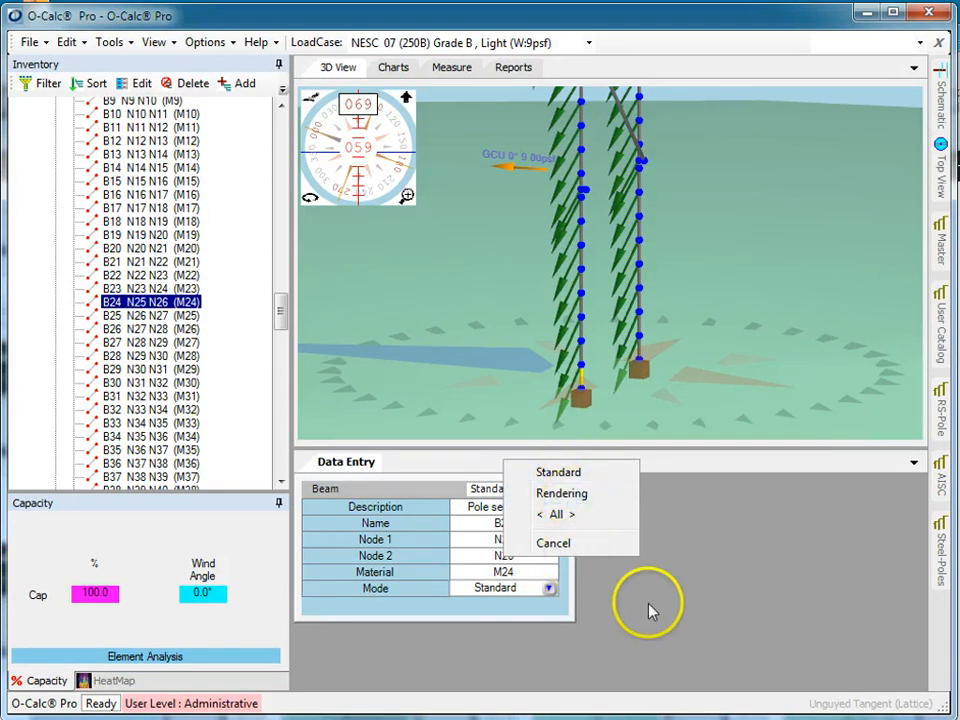
# Step: Select material M24 and show its moments of area Ixx, Izz and Jyy
pyautogui.click(558, 472)
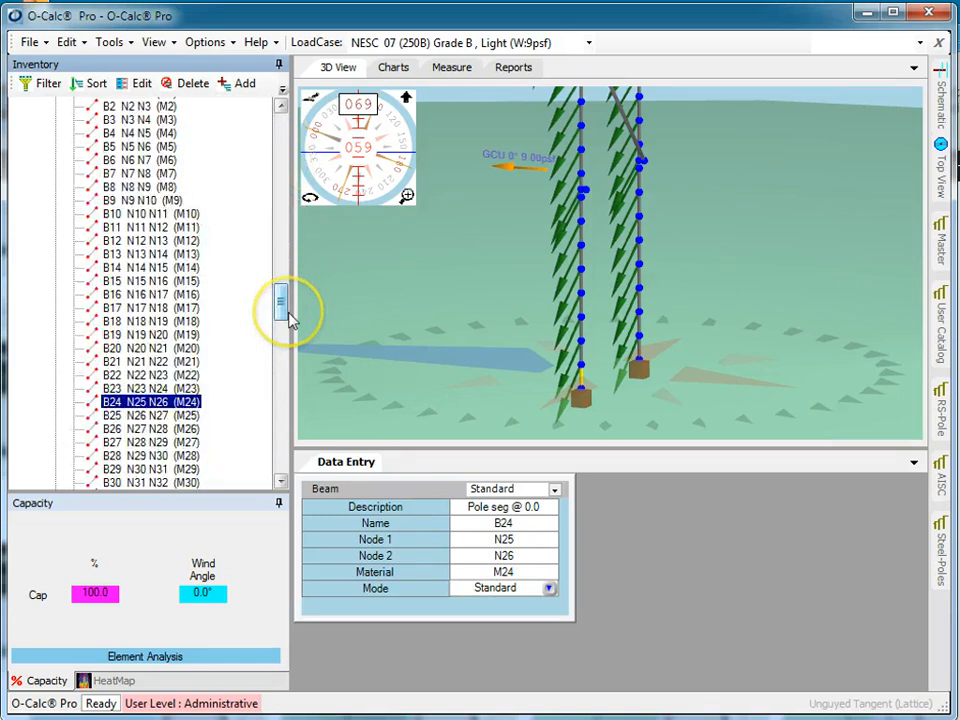
pyautogui.moveTo(282, 302); pyautogui.dragTo(282, 456)
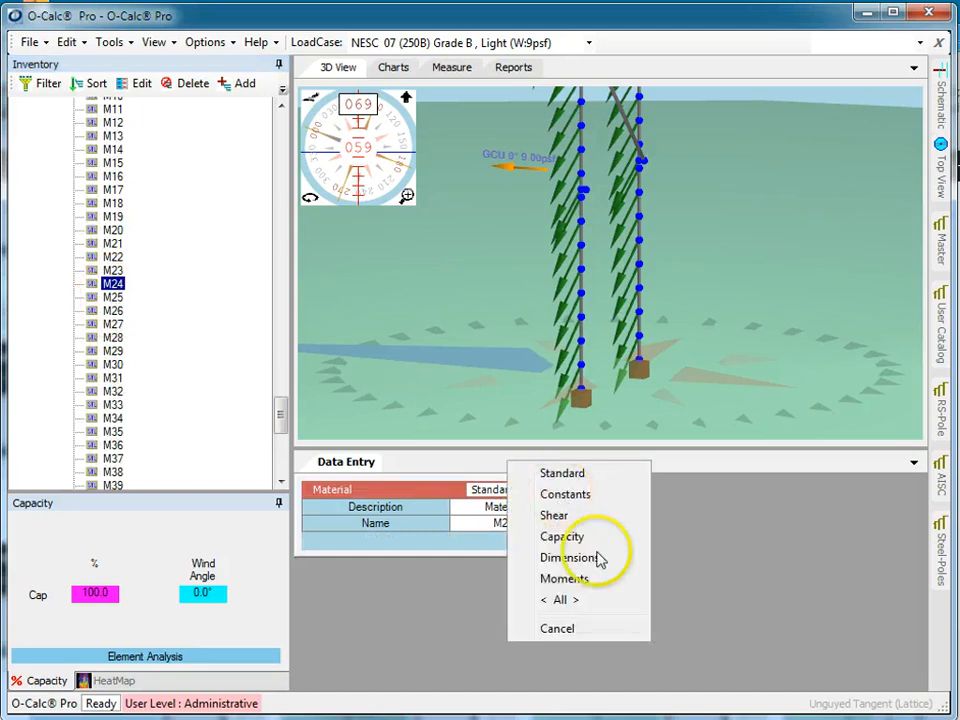
pyautogui.click(564, 578)
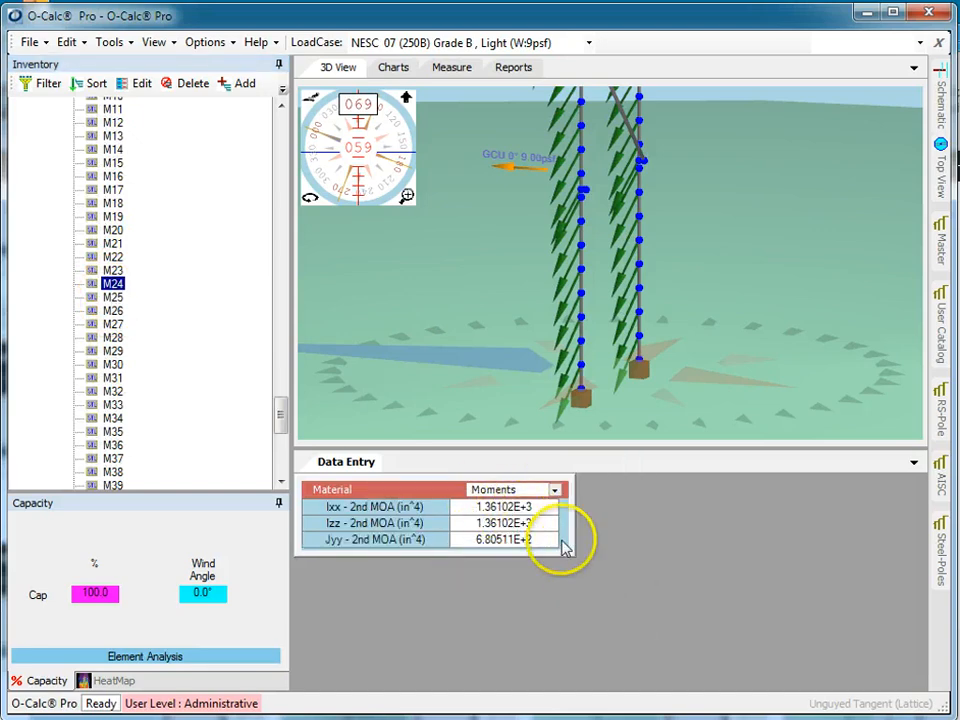